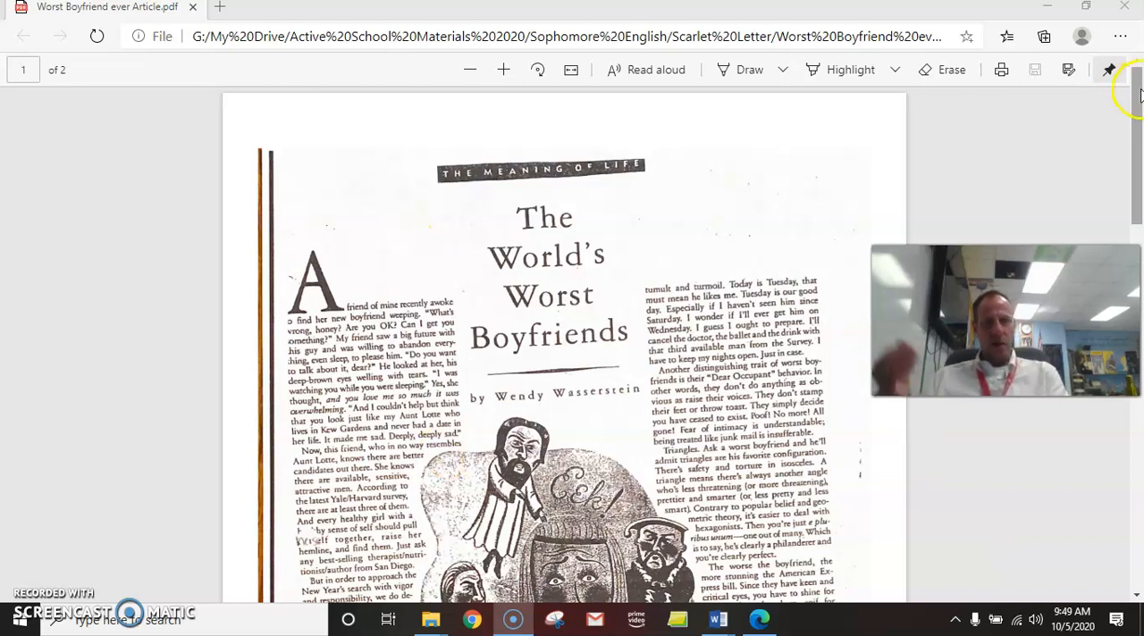
# - Scroll through the current page before switching to the assignment document
pyautogui.scroll(-3)
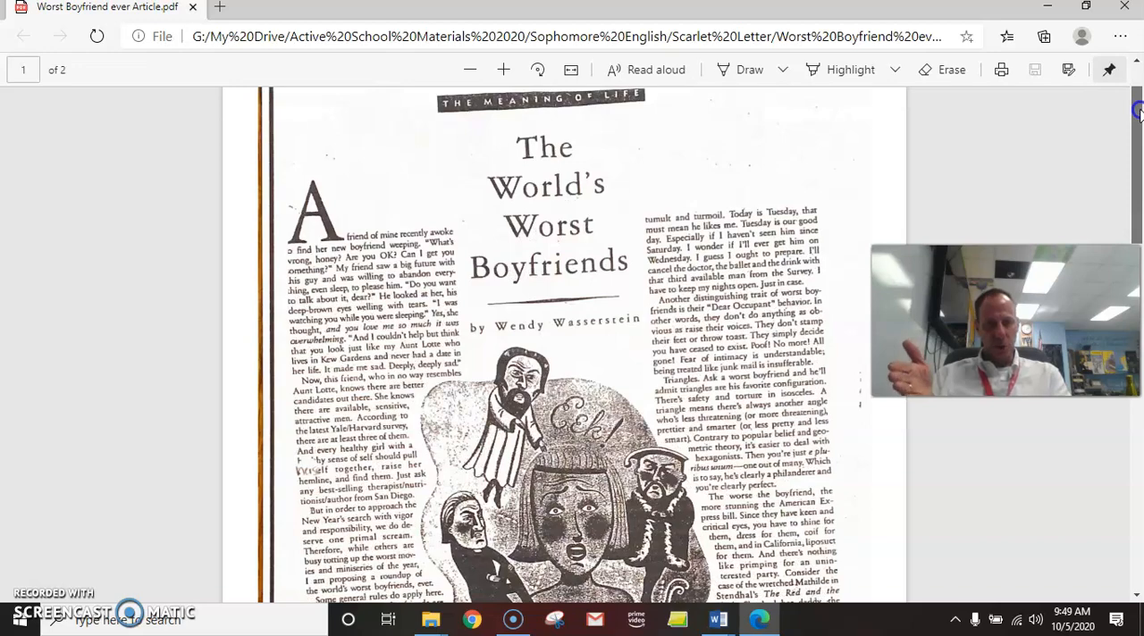
pyautogui.scroll(-3)
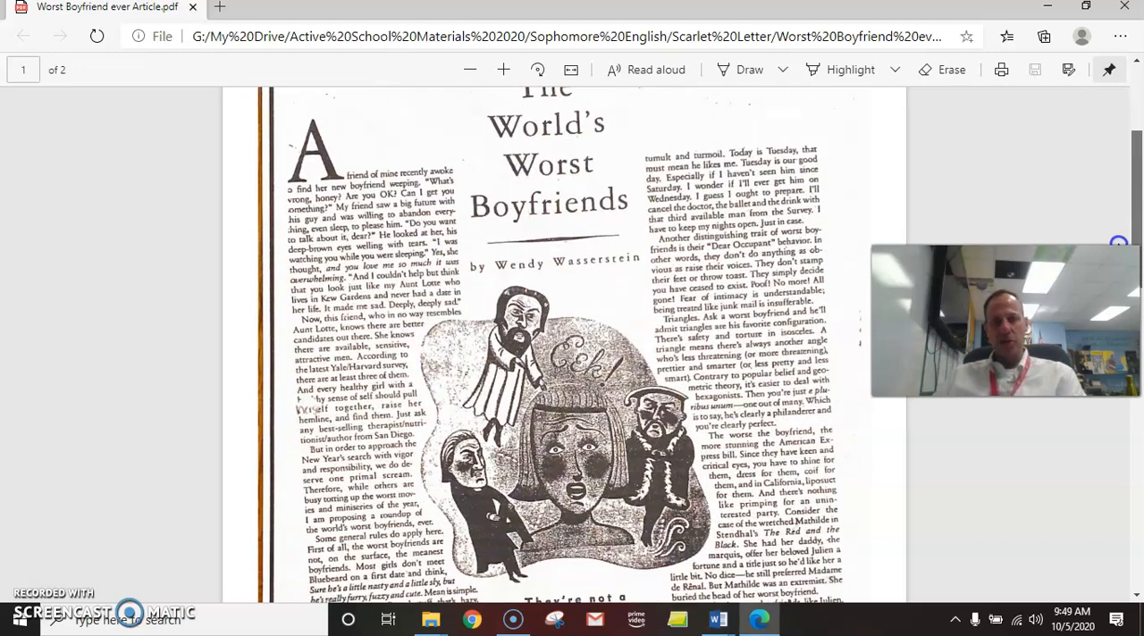
pyautogui.scroll(-3)
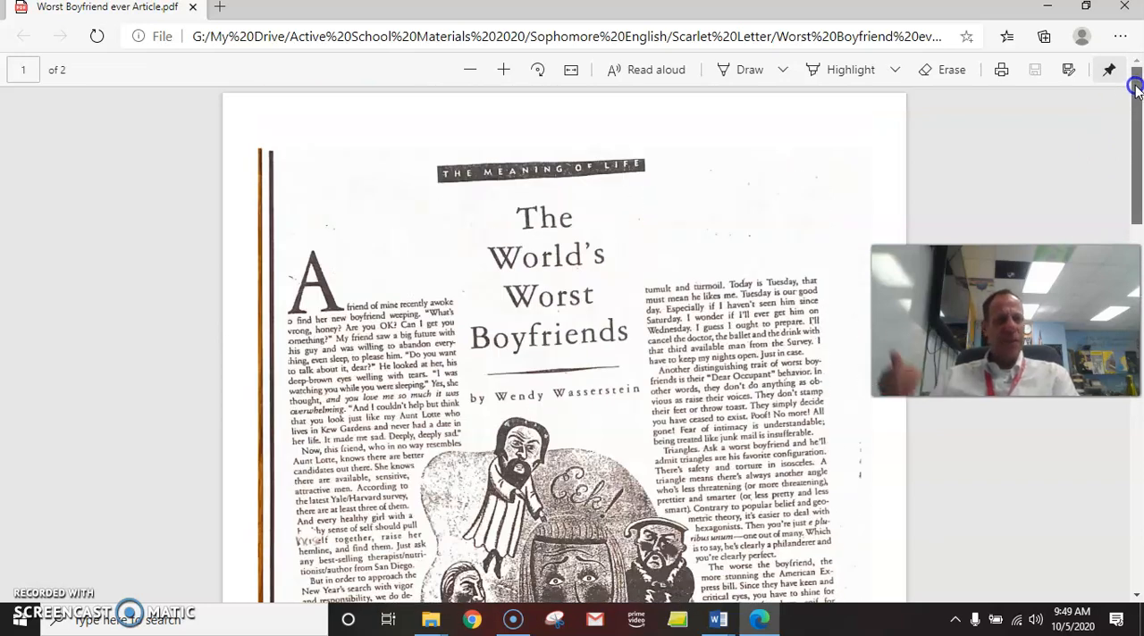
pyautogui.scroll(-3)
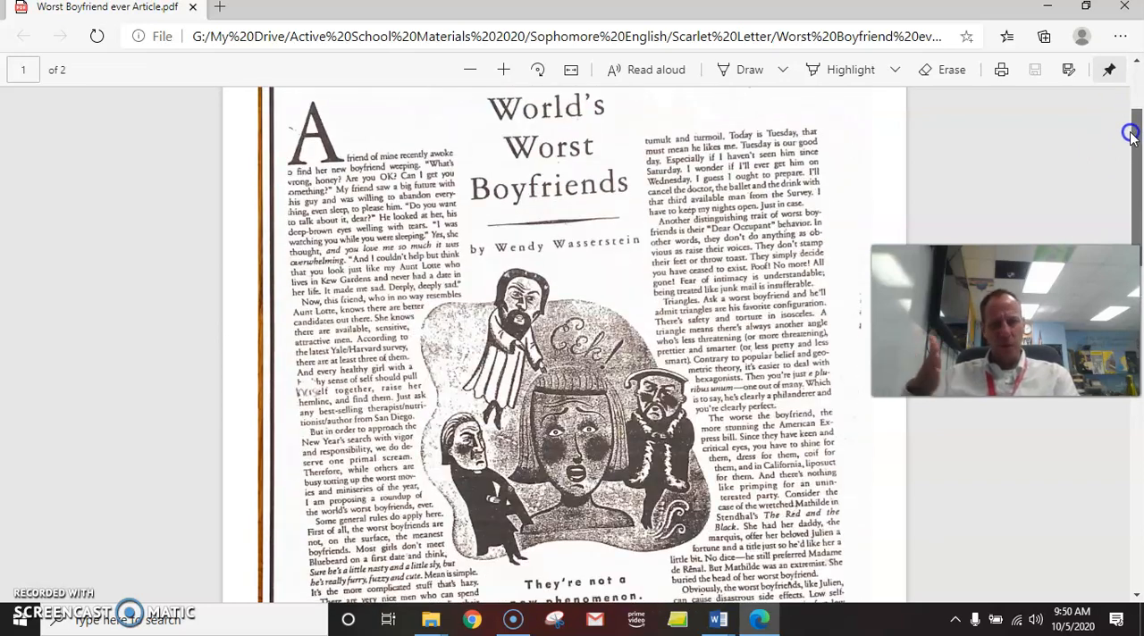
pyautogui.scroll(-3)
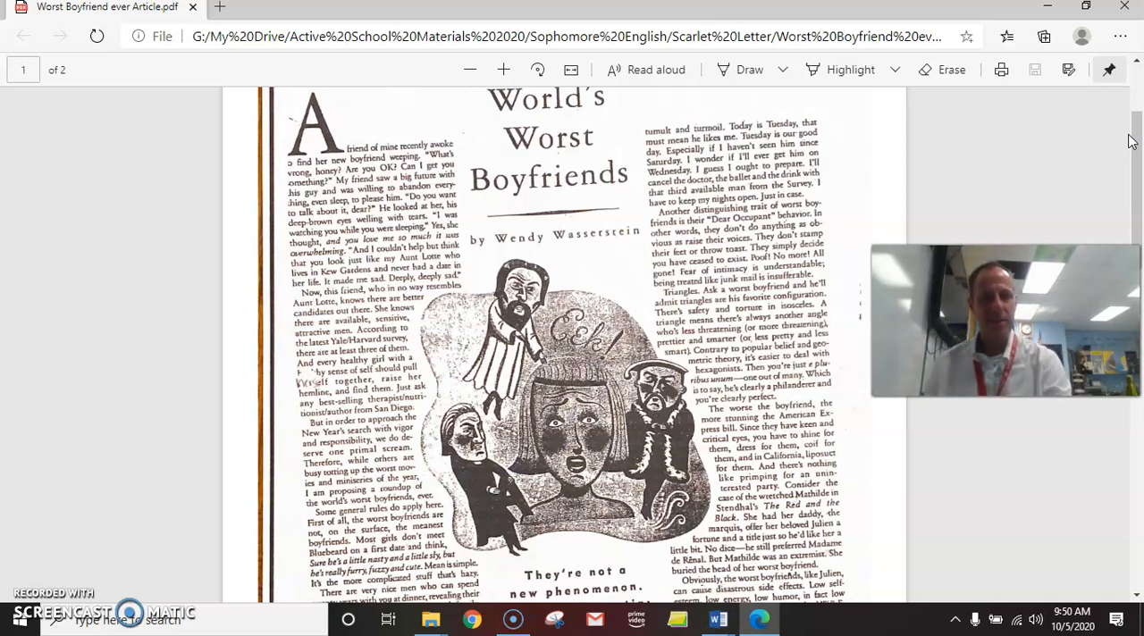
pyautogui.scroll(-3)
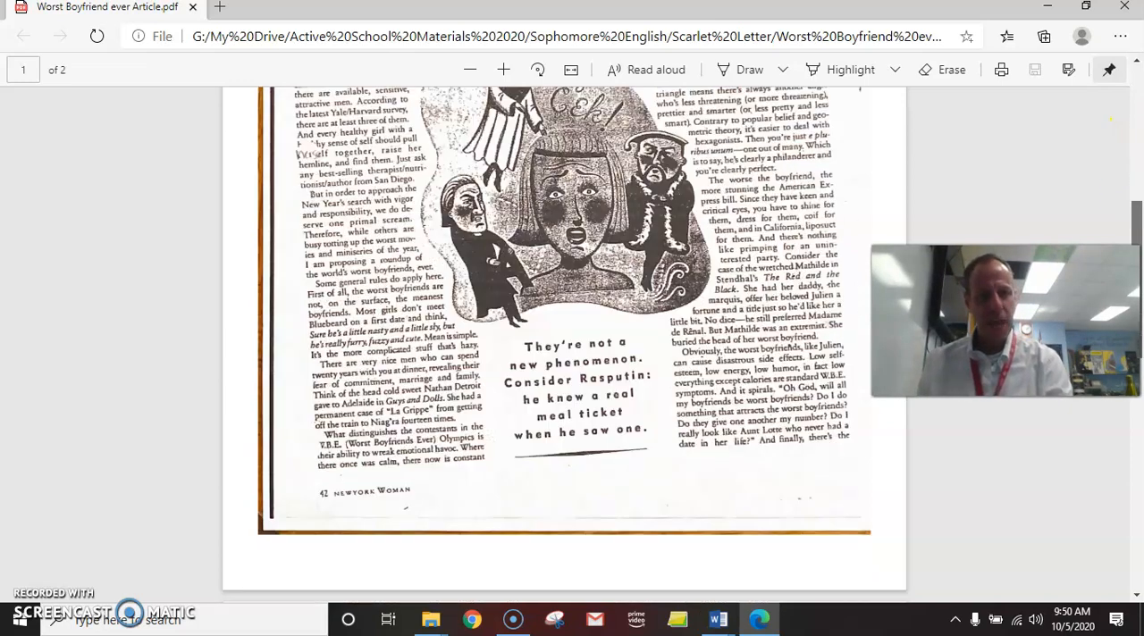
pyautogui.scroll(-3)
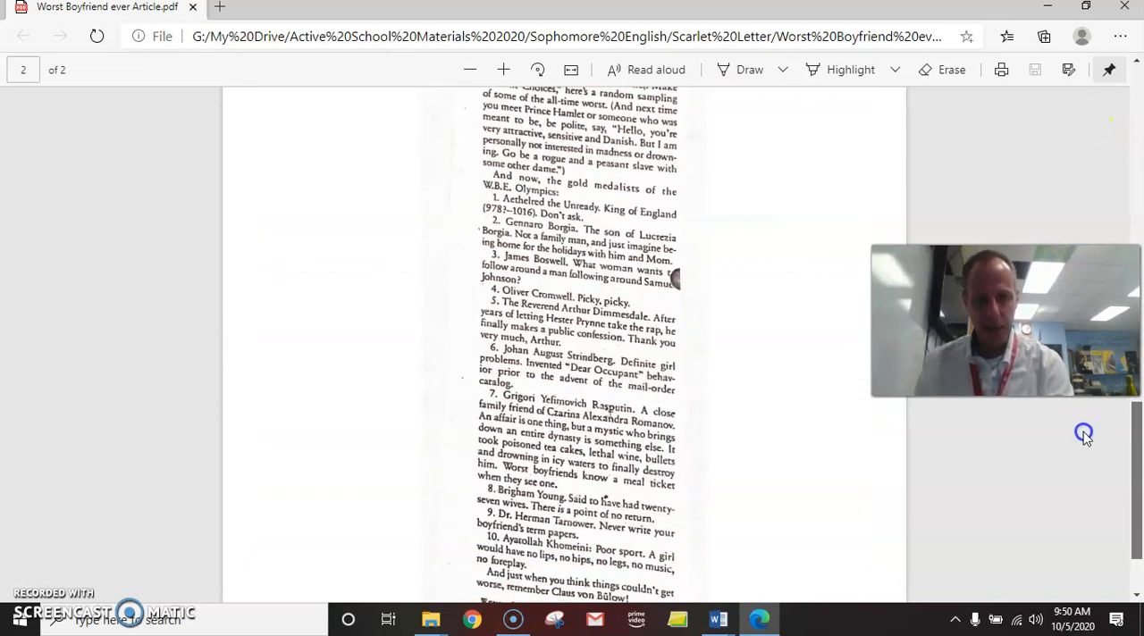
pyautogui.scroll(3)
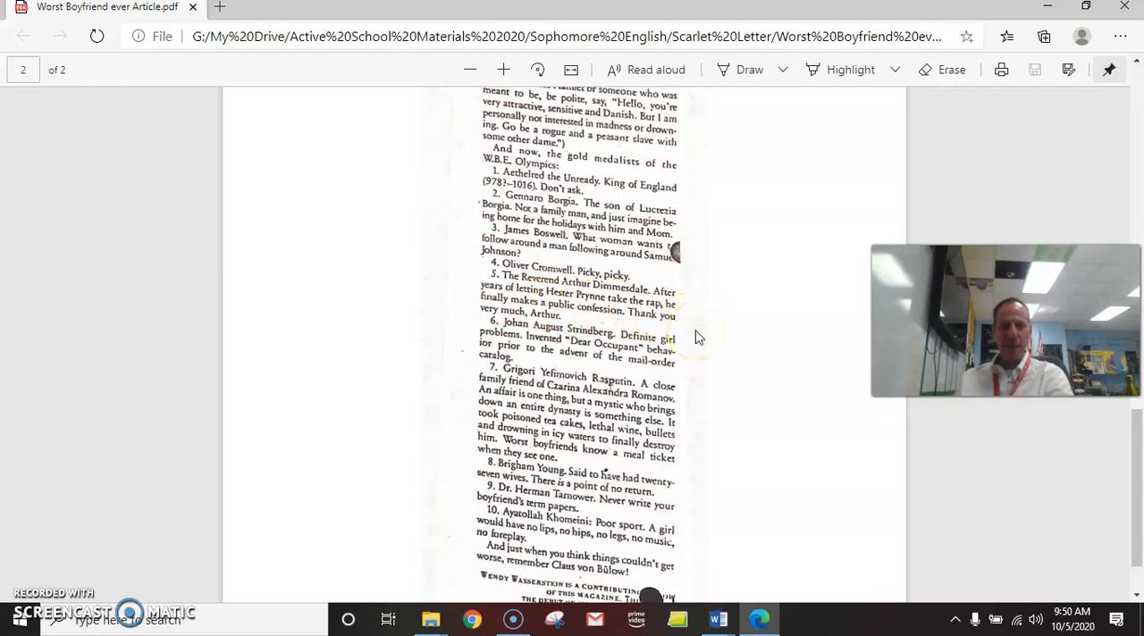
pyautogui.moveTo(698, 338)
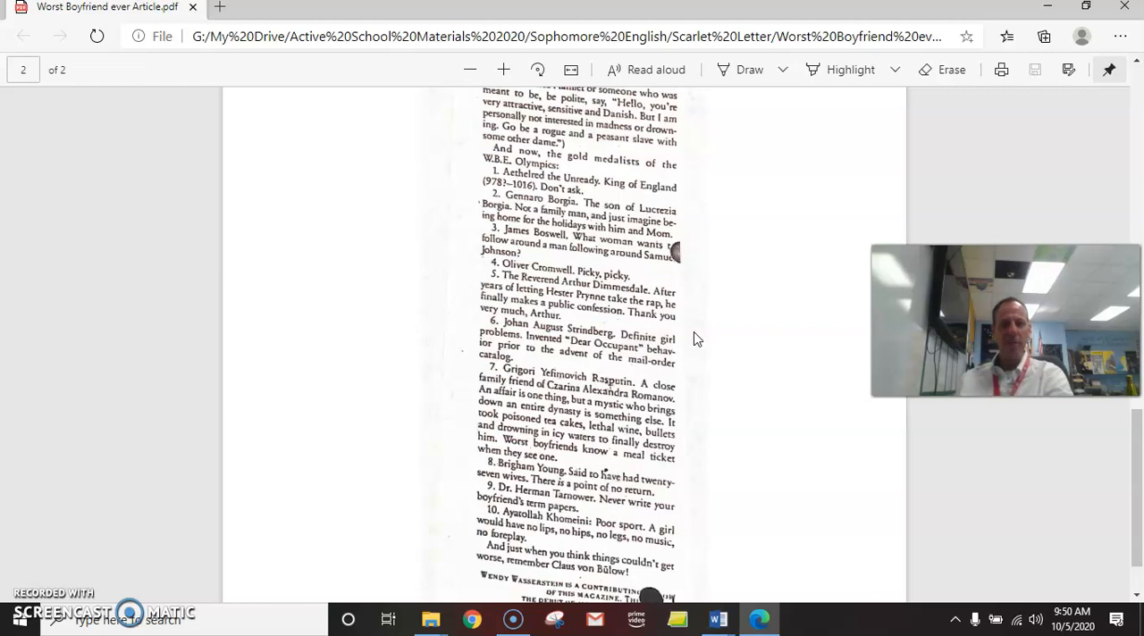
pyautogui.moveTo(682, 344)
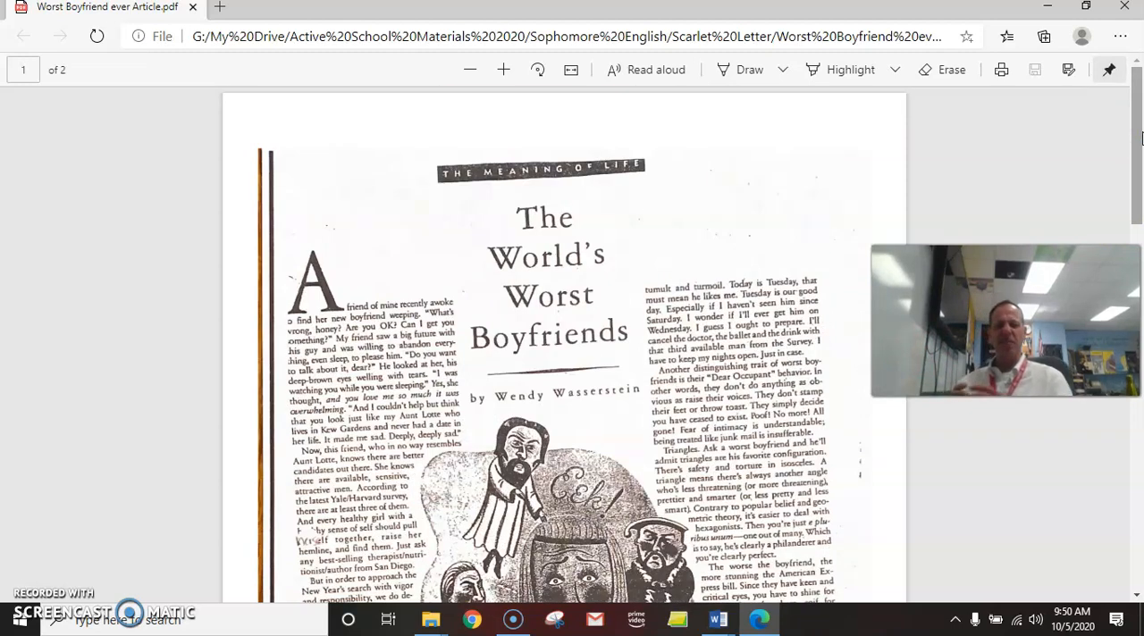
pyautogui.moveTo(1079, 194)
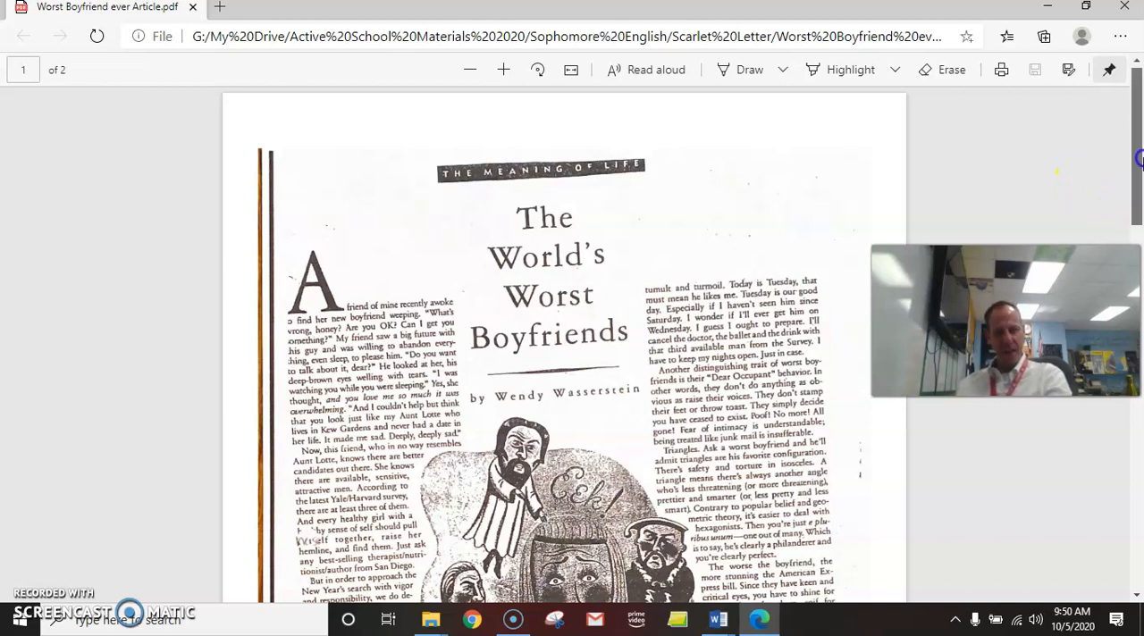
pyautogui.scroll(-3)
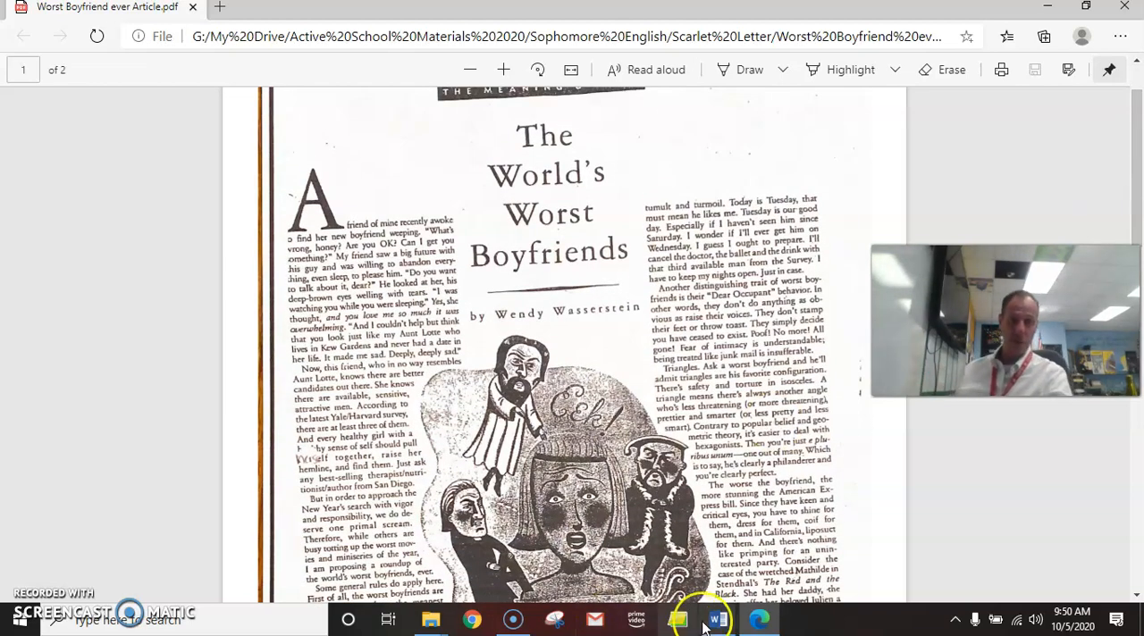
pyautogui.moveTo(717, 619)
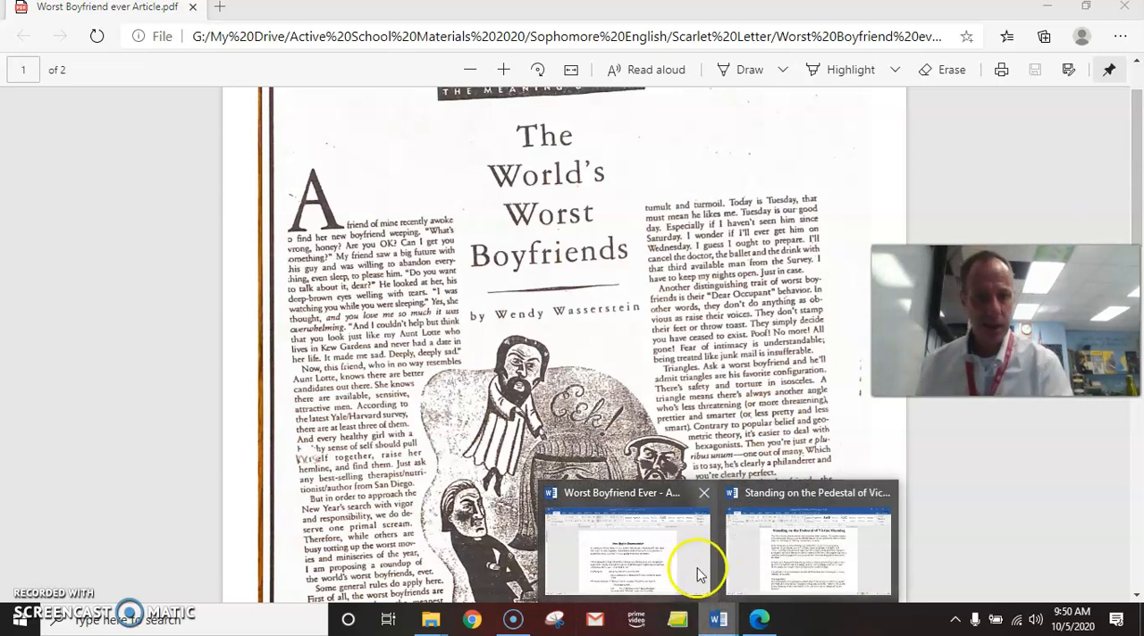
# - Bring up the Annotated Bib assignment in Word and select 'Bad' in the heading to retype it lowercase
pyautogui.click(626, 550)
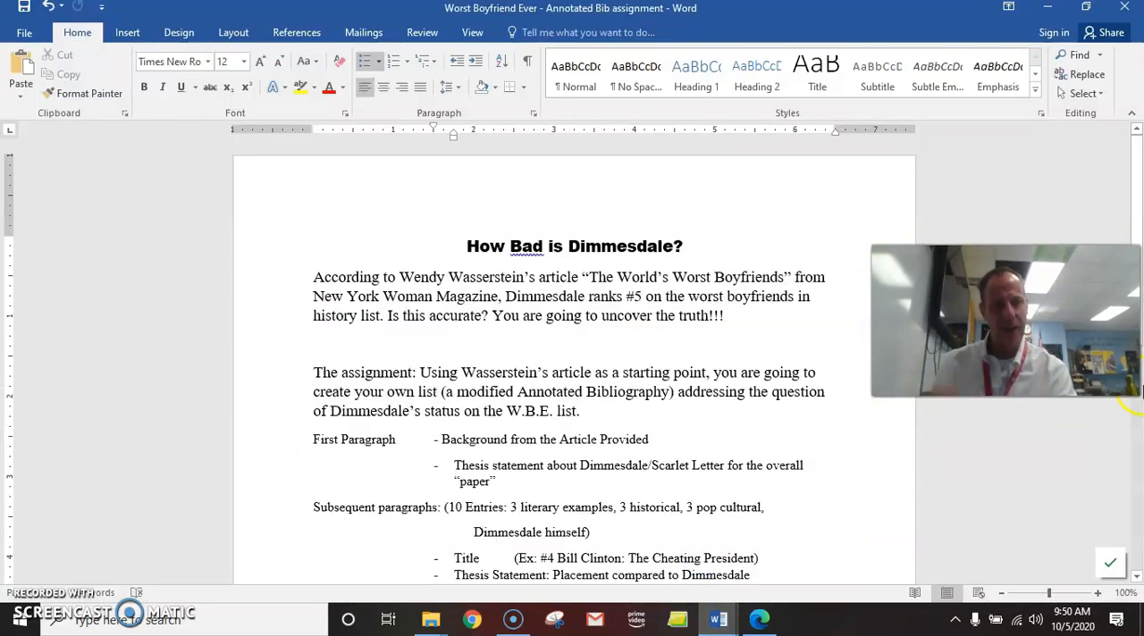
pyautogui.scroll(-3)
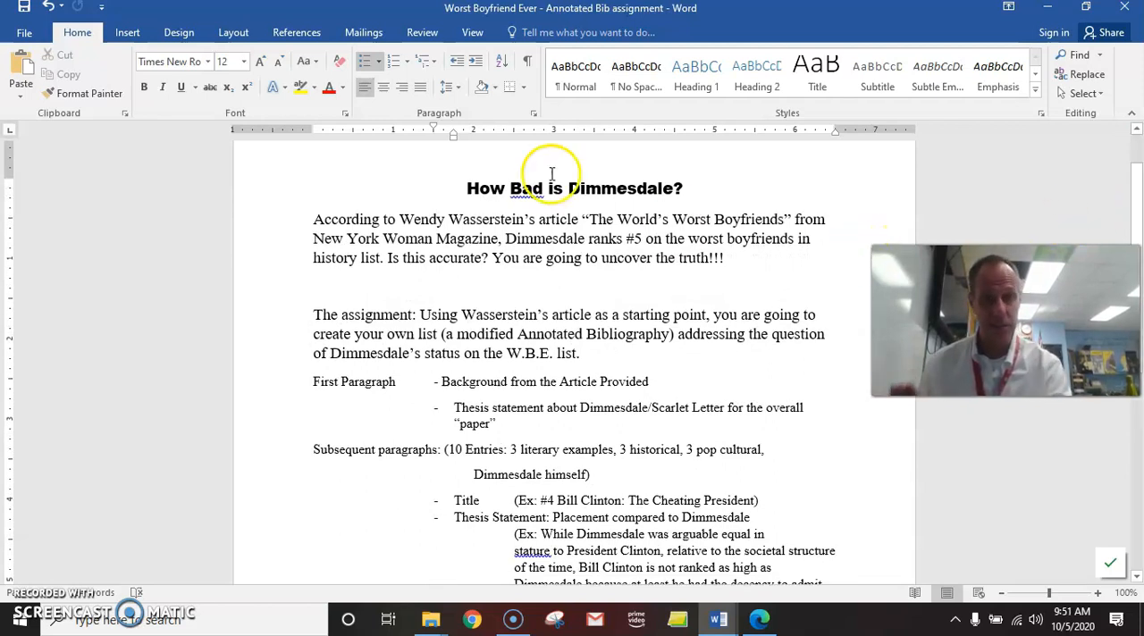
pyautogui.doubleClick(527, 187)
pyautogui.write('b')
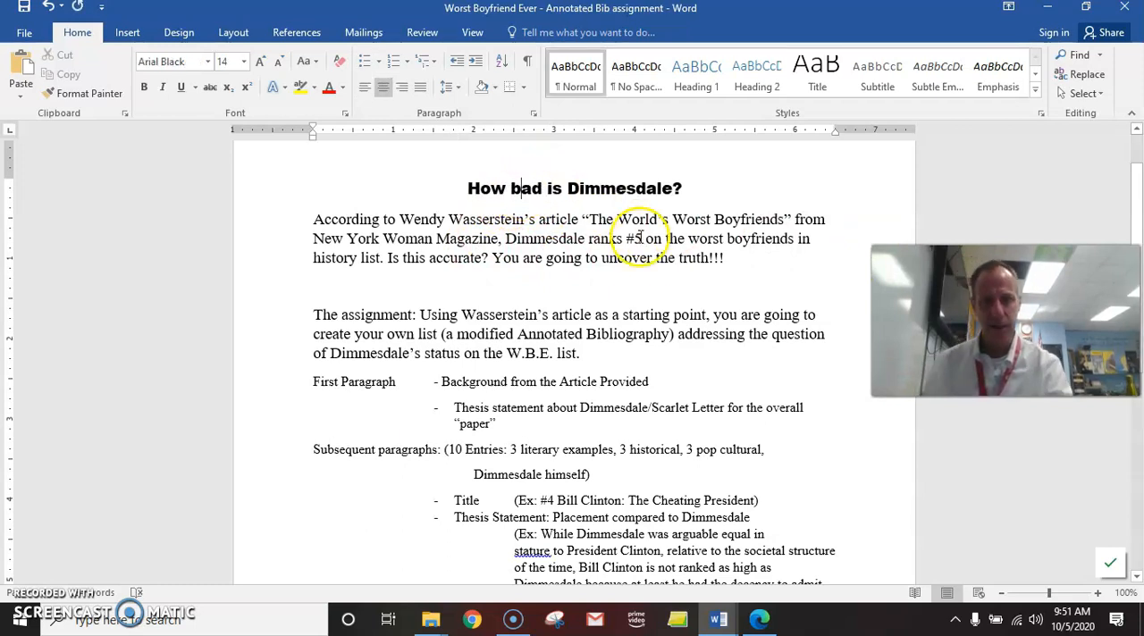
pyautogui.moveTo(673, 266)
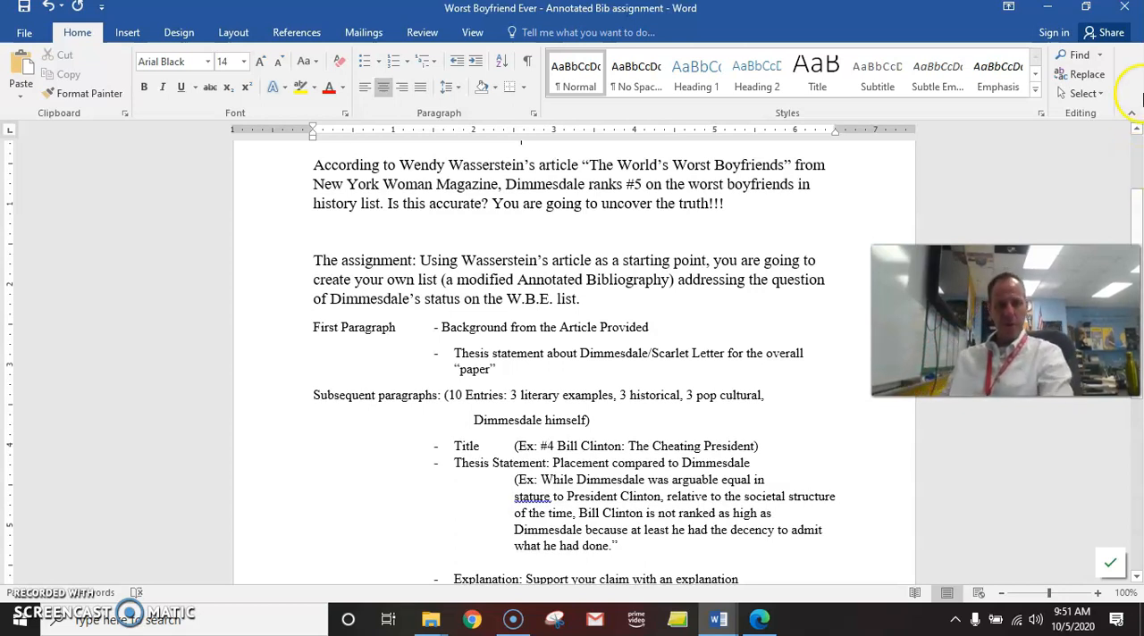
# - Edit the example thesis to read 'arguably equal' and add a closing ')' after the quotation
pyautogui.scroll(-3)
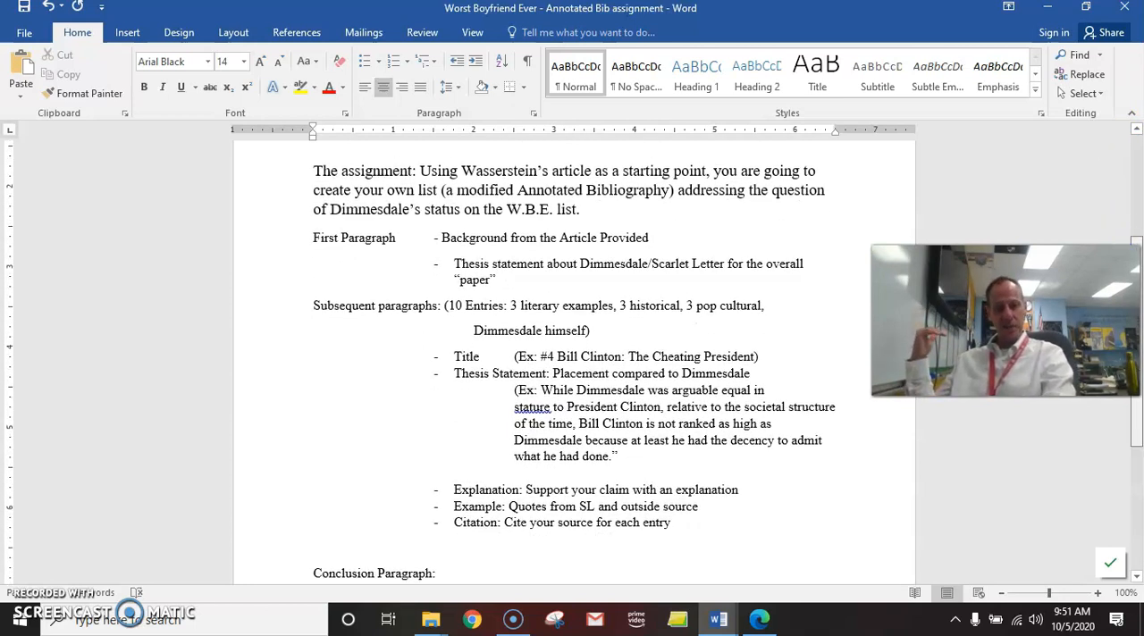
pyautogui.scroll(-3)
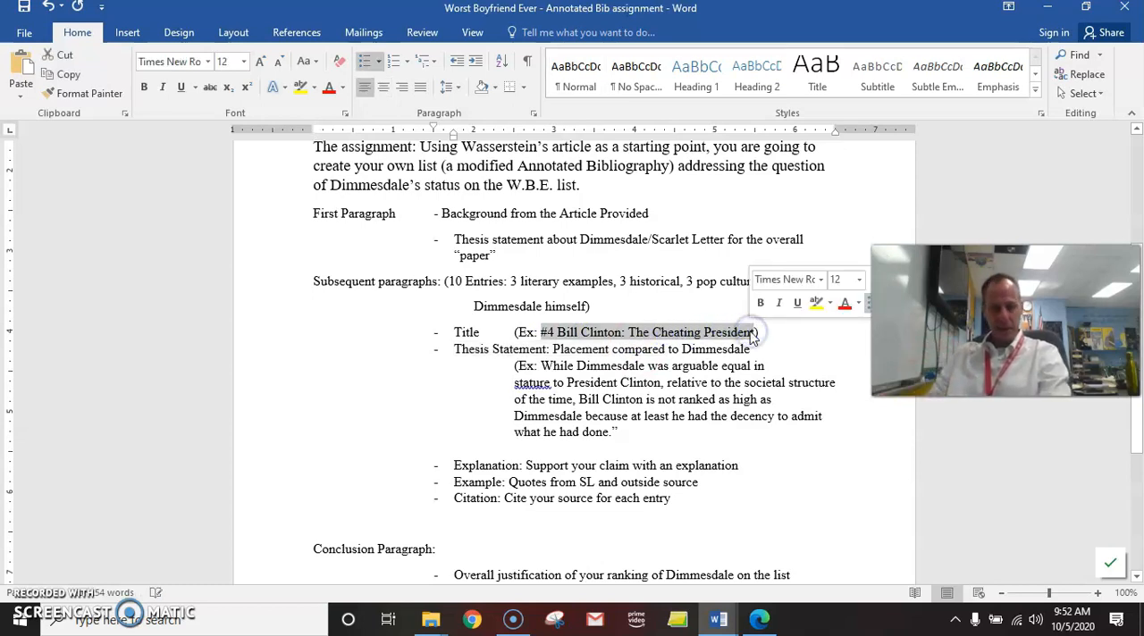
pyautogui.click(723, 398)
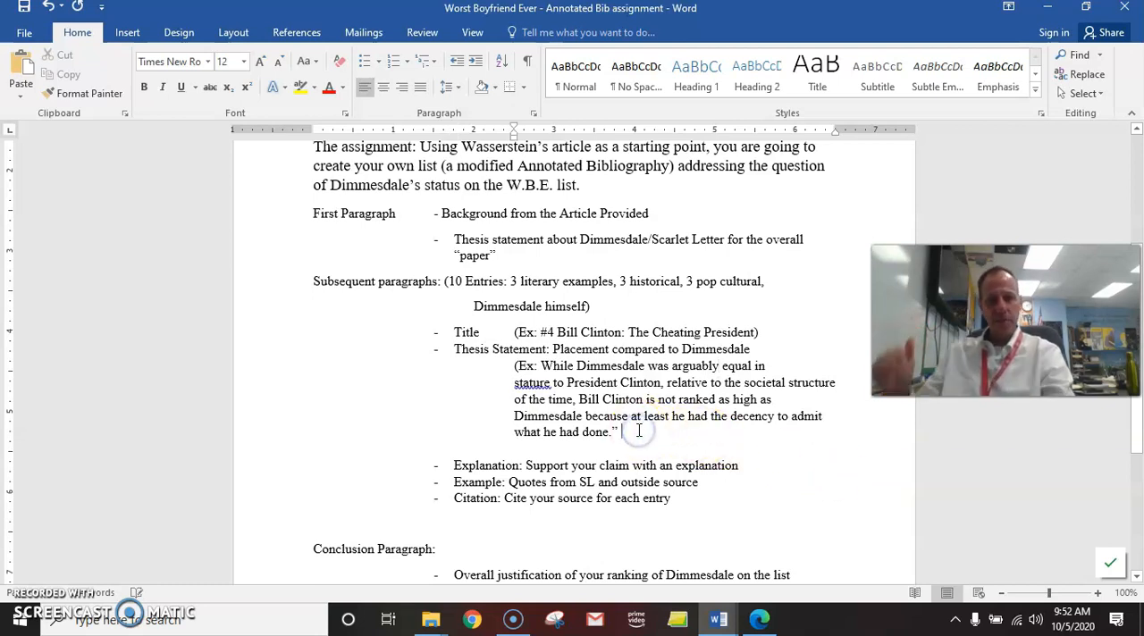
pyautogui.write(')')
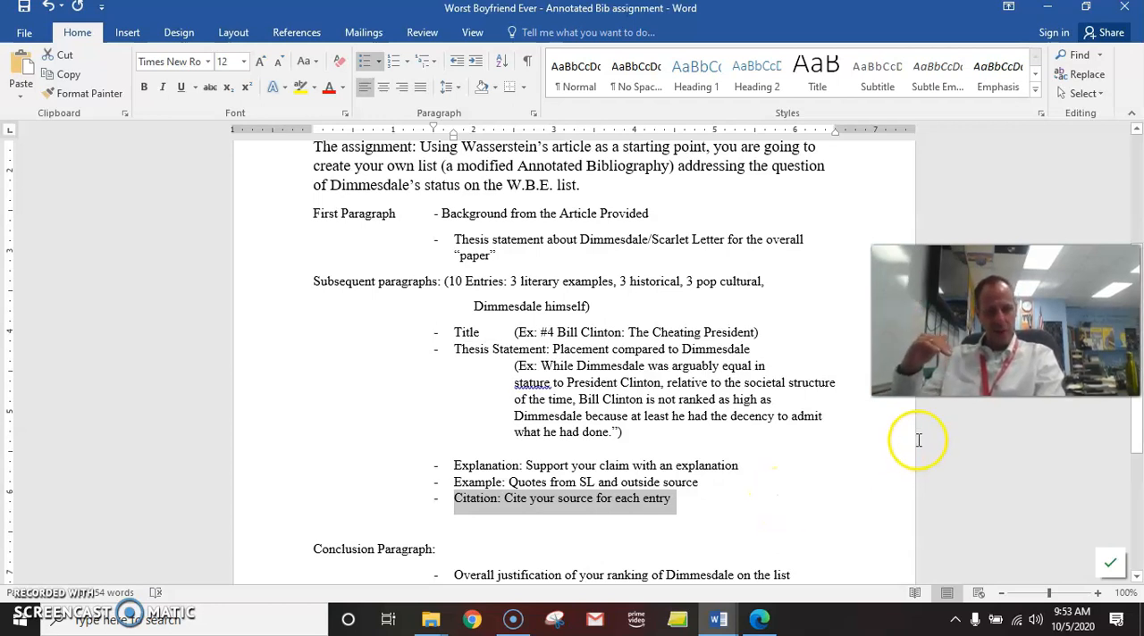
# - Remove the extra space in 'It must', highlight the Purdue Owl source note, then place the cursor below the last line
pyautogui.scroll(-3)
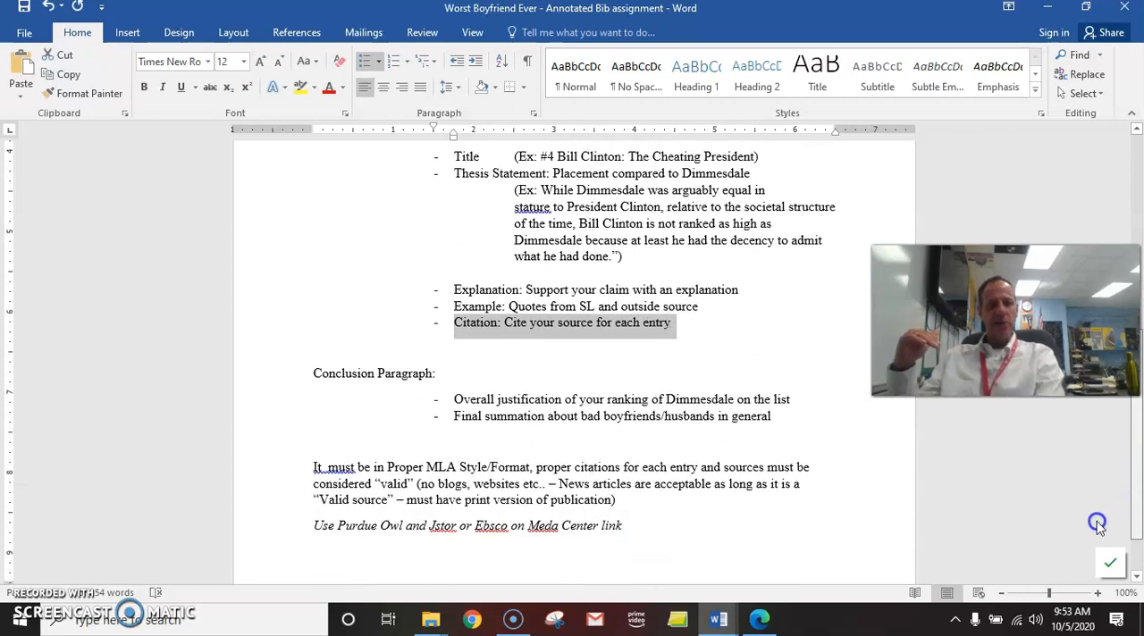
pyautogui.scroll(-3)
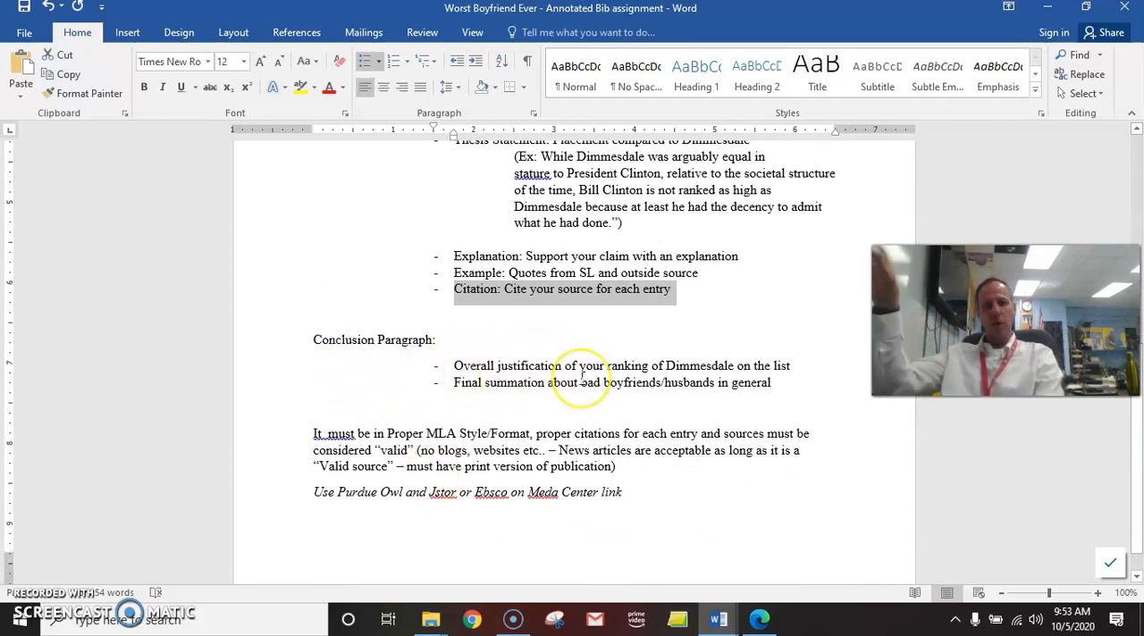
pyautogui.moveTo(787, 351)
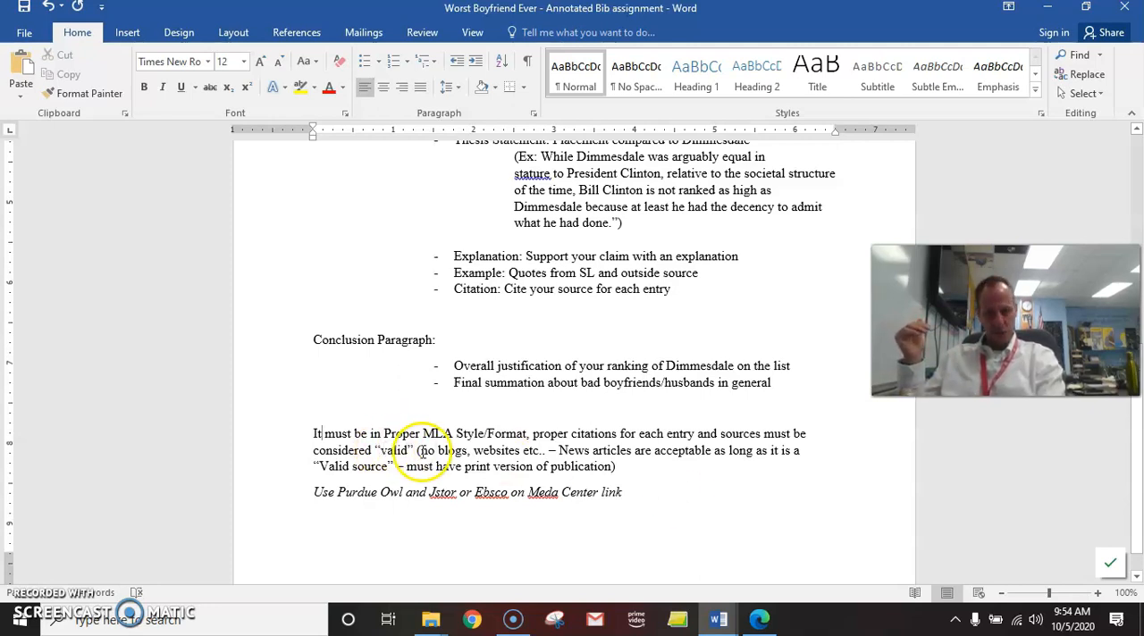
pyautogui.moveTo(416, 451); pyautogui.dragTo(714, 450)
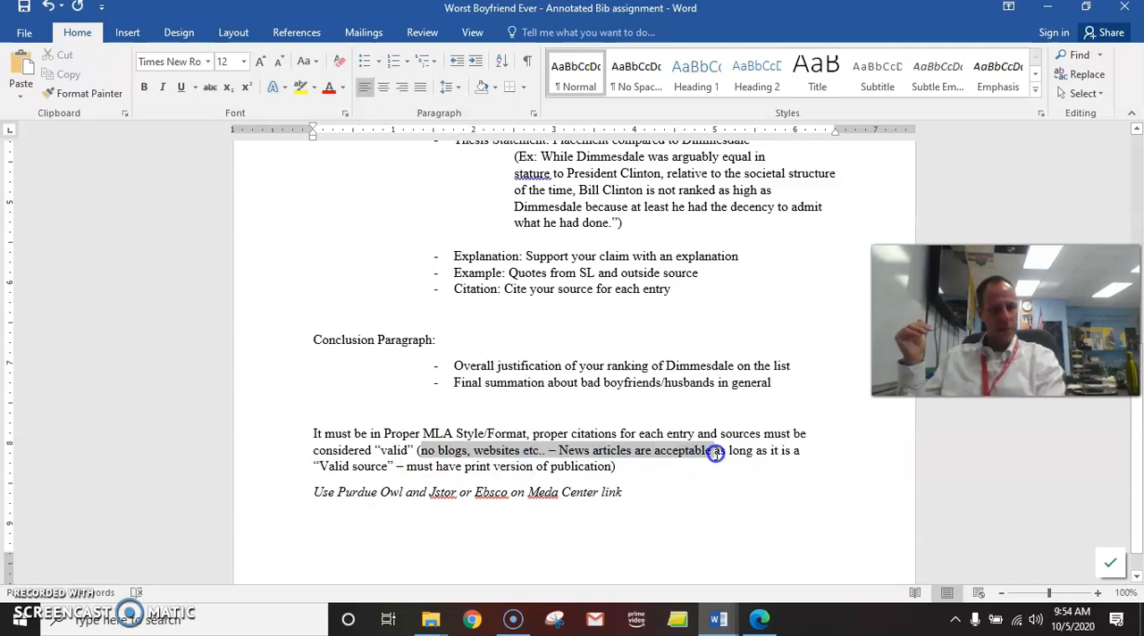
pyautogui.moveTo(715, 450); pyautogui.dragTo(615, 467)
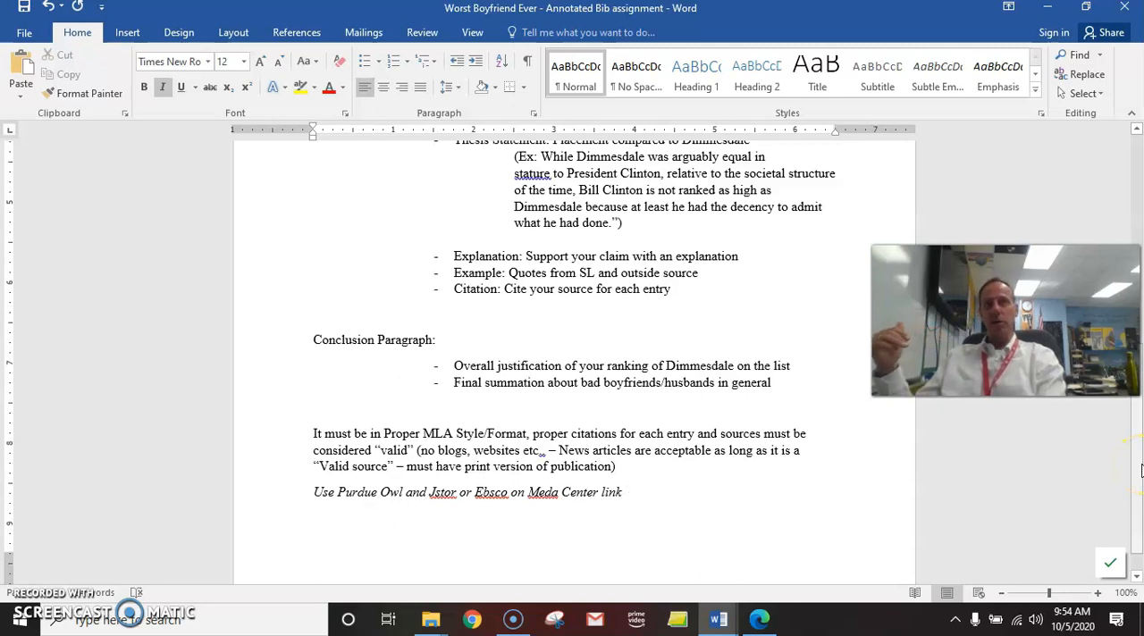
pyautogui.click(625, 493)
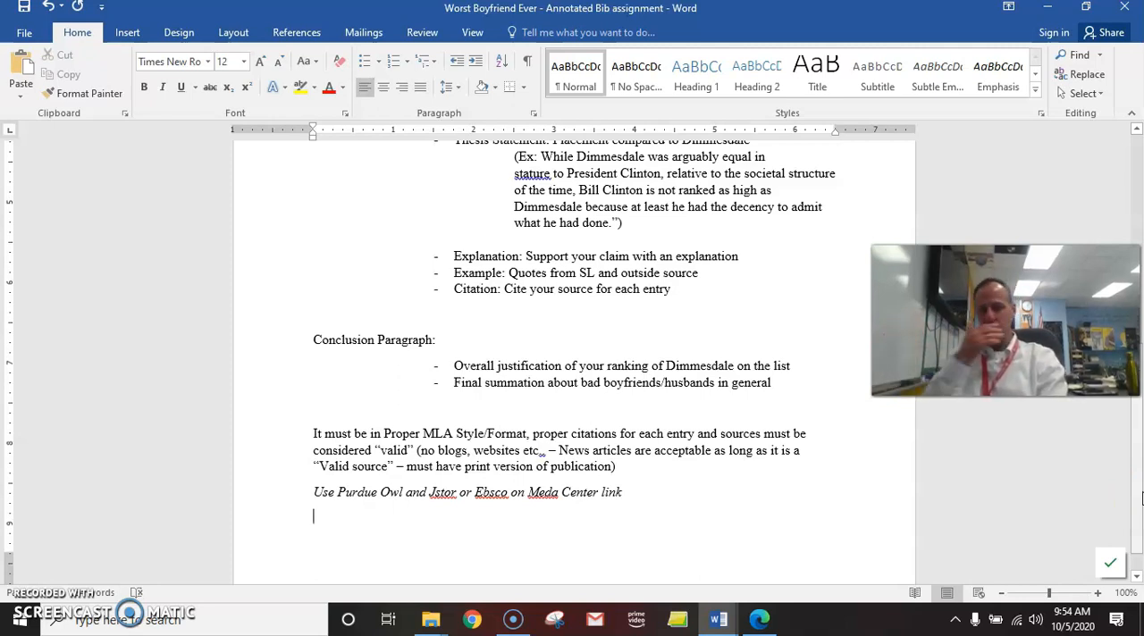
# - Select 'cultural' in the pop cultural entries requirement before leaving Word for File Explorer
pyautogui.scroll(3)
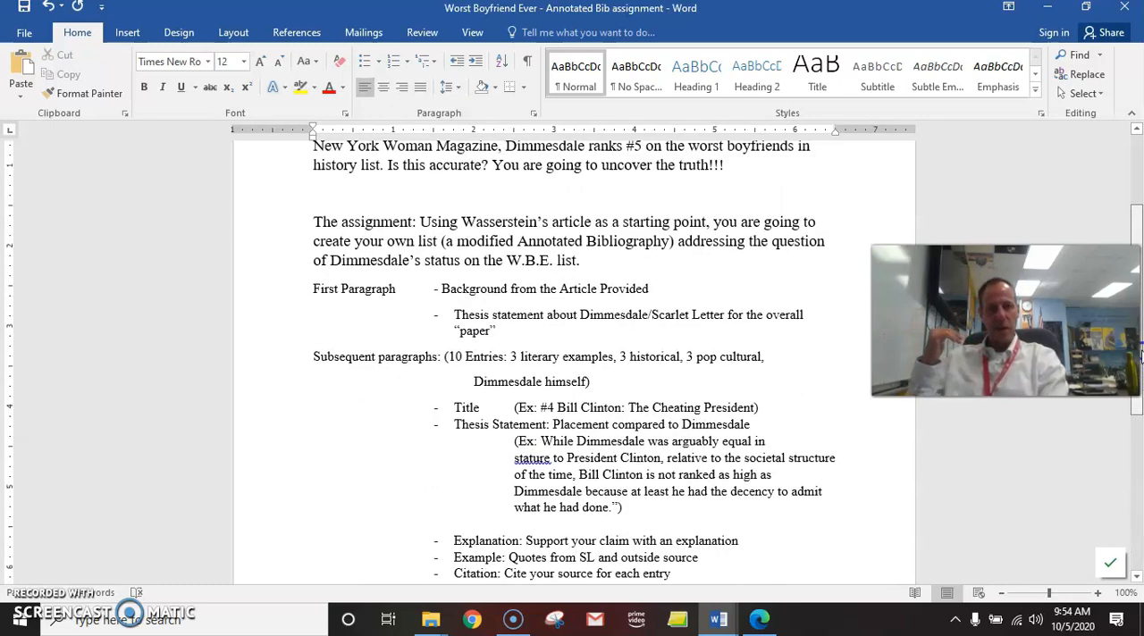
pyautogui.scroll(-3)
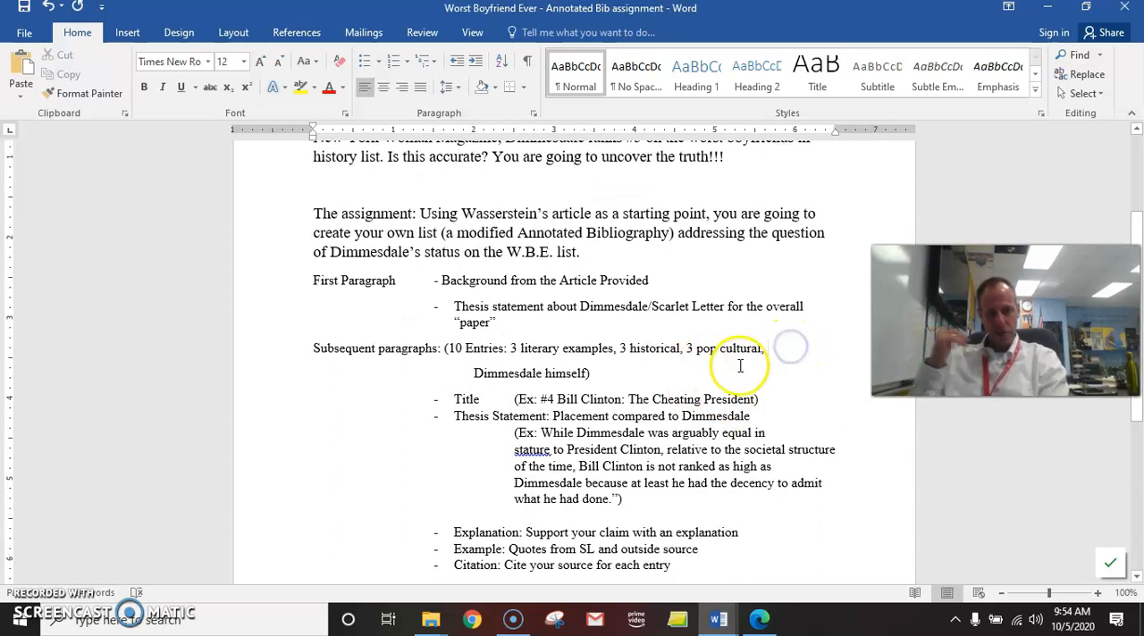
pyautogui.doubleClick(537, 347)
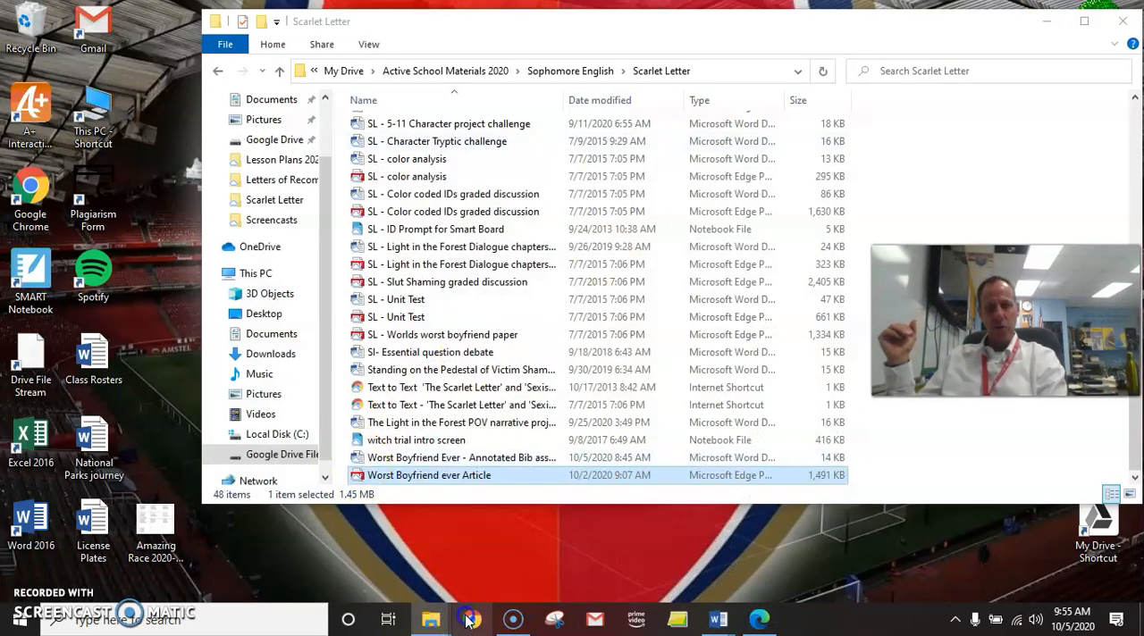
# - In a new Chrome tab, load the district homepage at vtsd.com
pyautogui.click(468, 620)
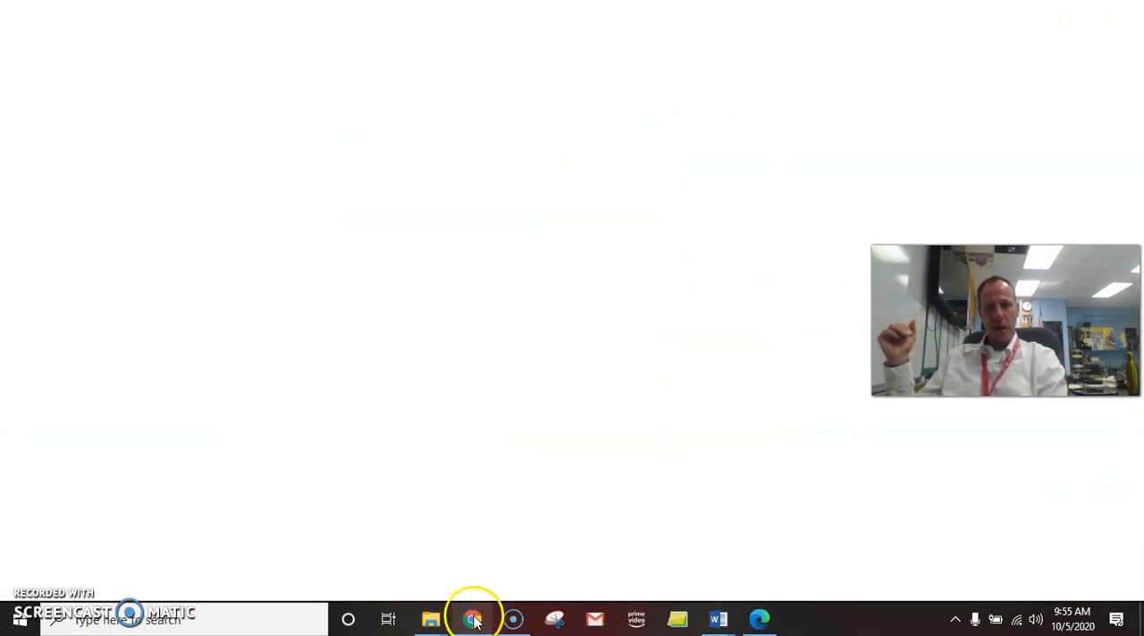
pyautogui.click(472, 619)
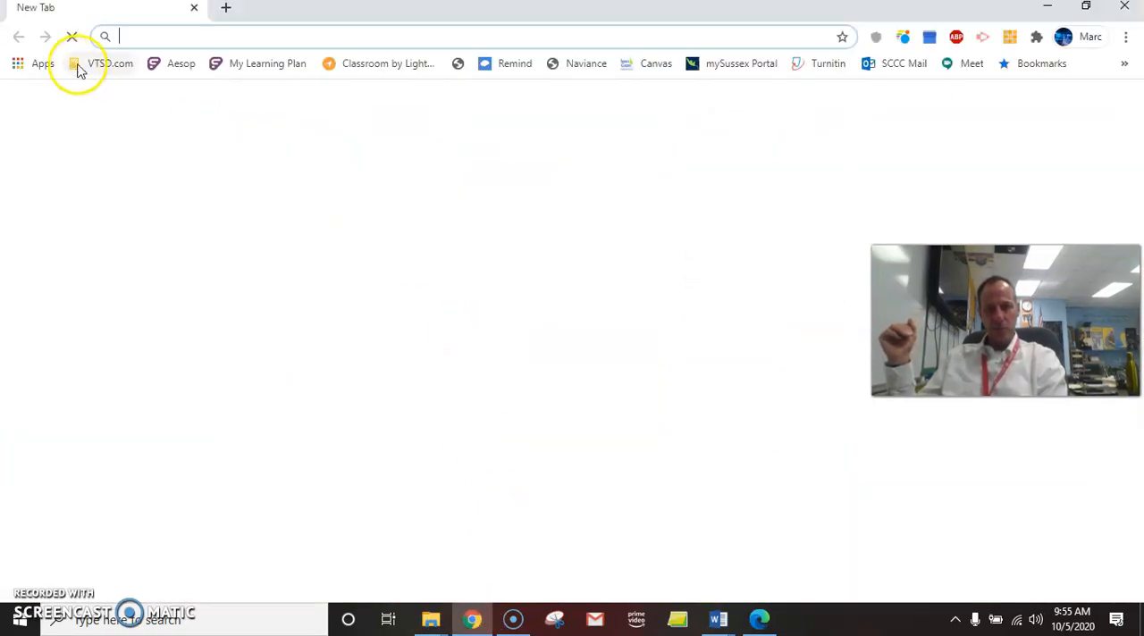
pyautogui.click(110, 64)
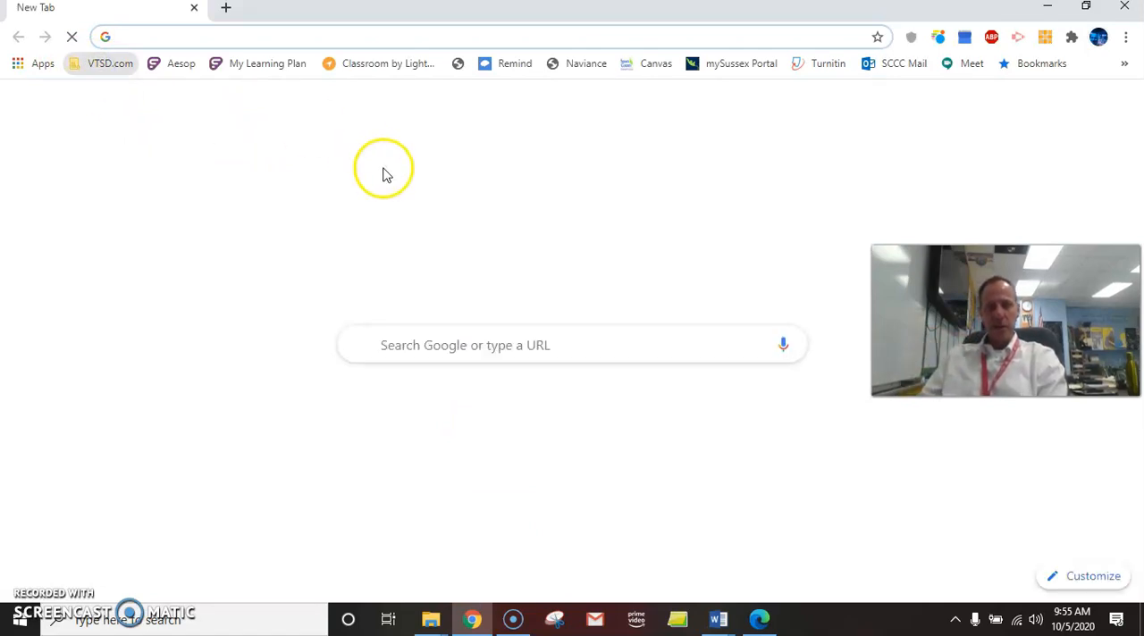
pyautogui.write('vtsd.com')
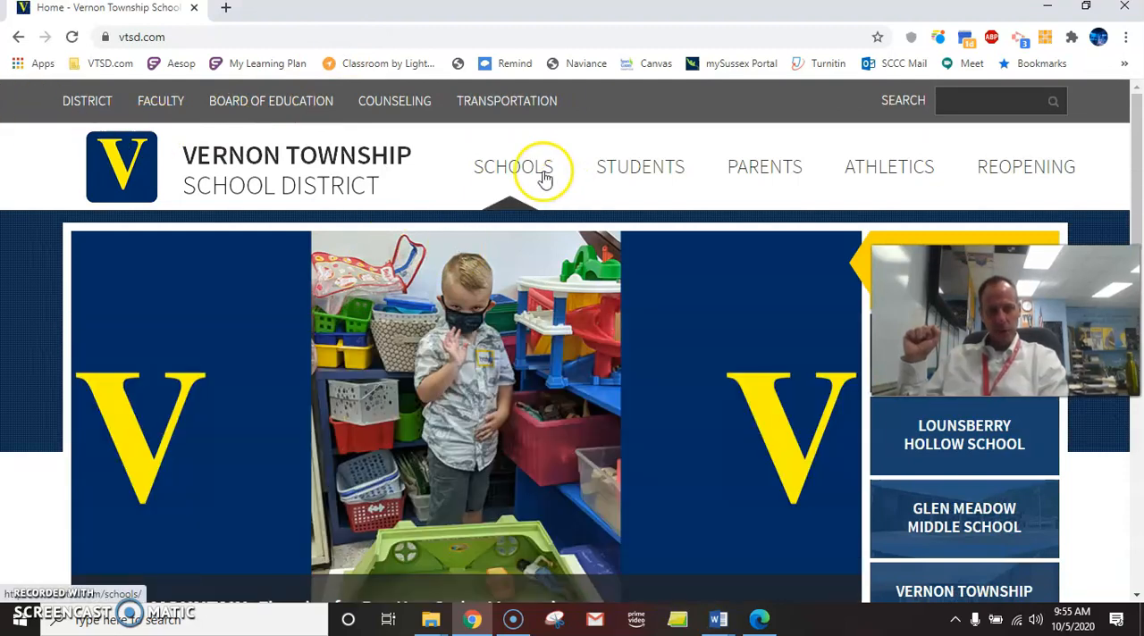
# - Navigate from Schools to the Vernon Township High School page
pyautogui.click(512, 167)
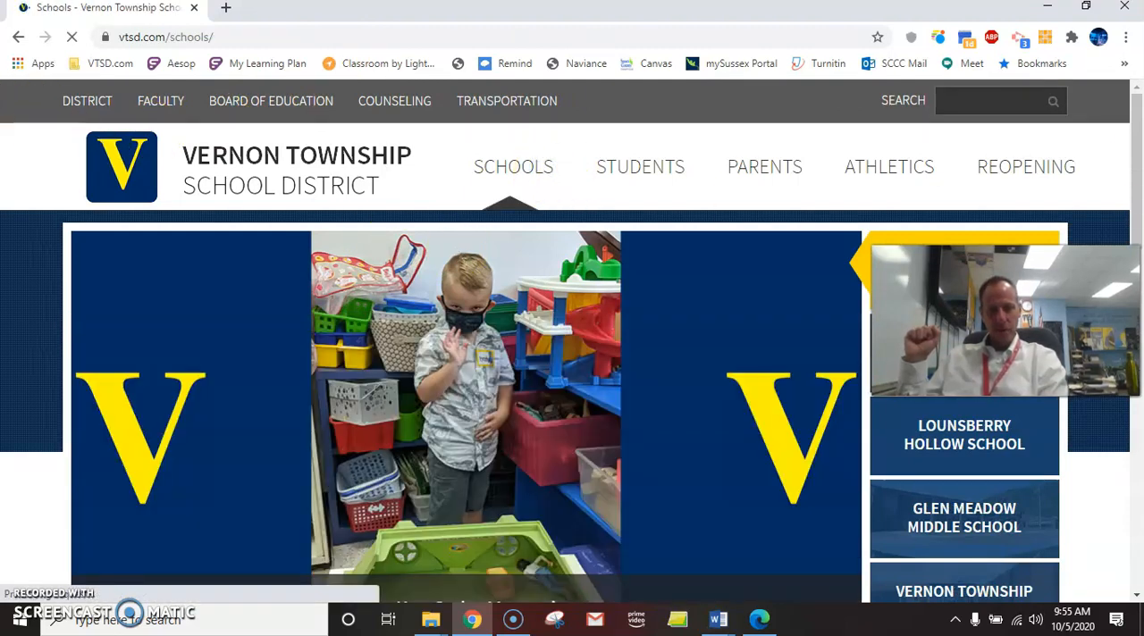
pyautogui.scroll(-3)
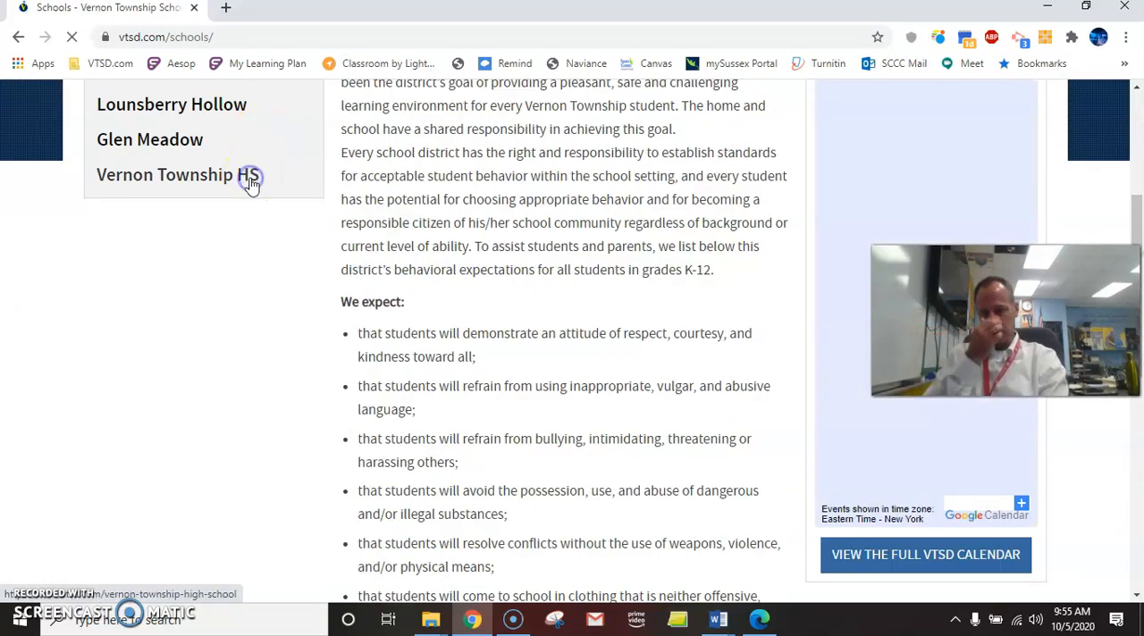
pyautogui.click(164, 174)
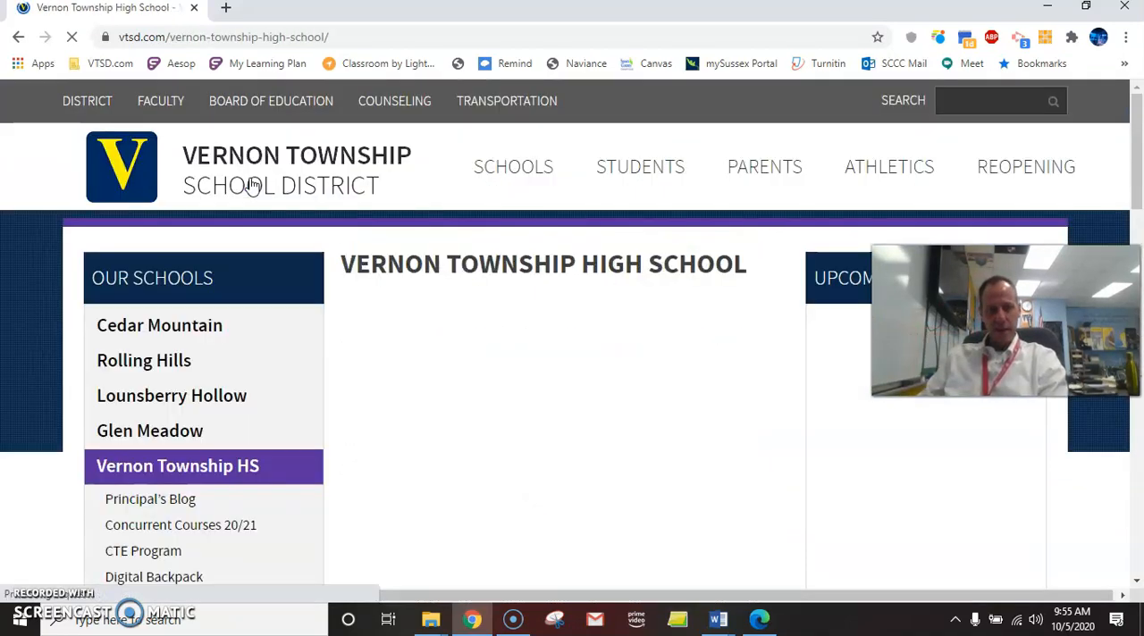
# - Go to the high school's Media Center Research Links page
pyautogui.scroll(-3)
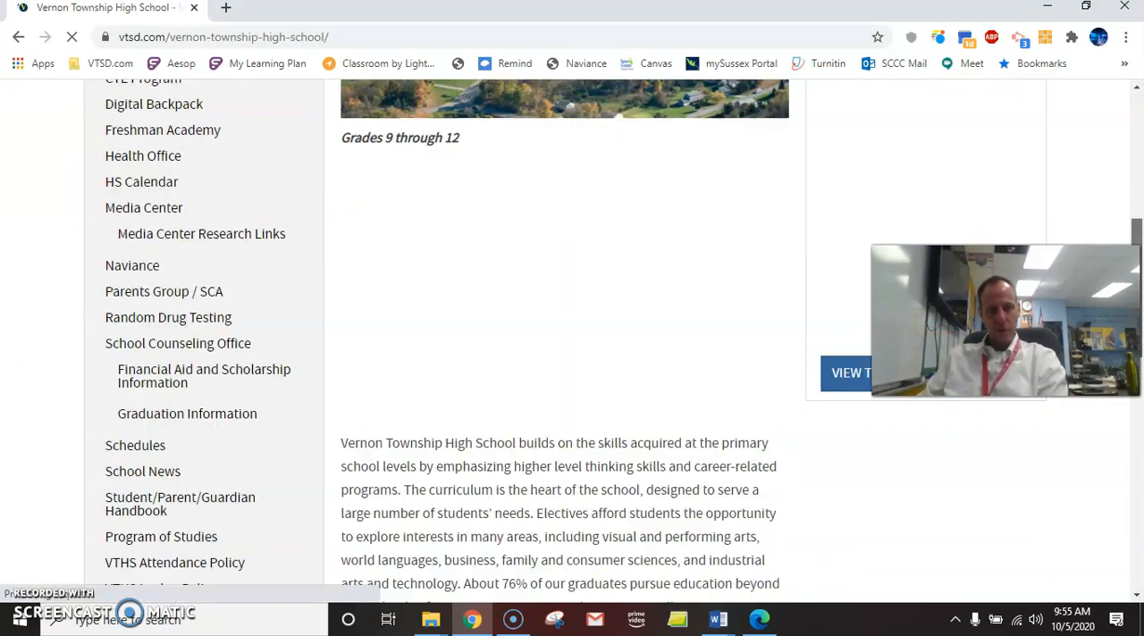
pyautogui.scroll(-3)
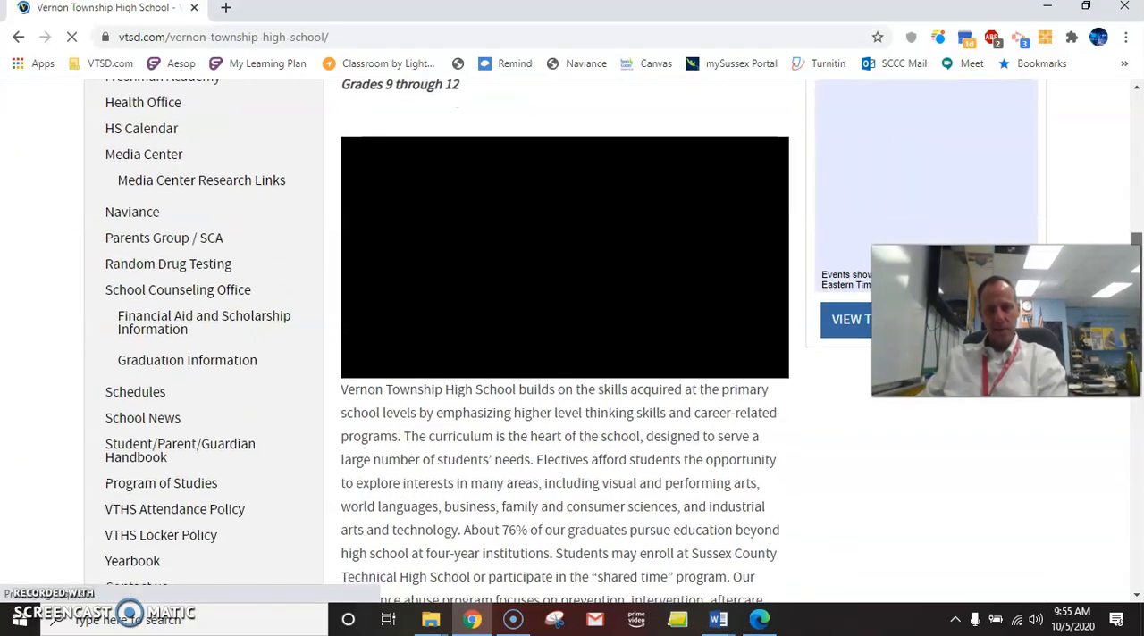
pyautogui.scroll(-3)
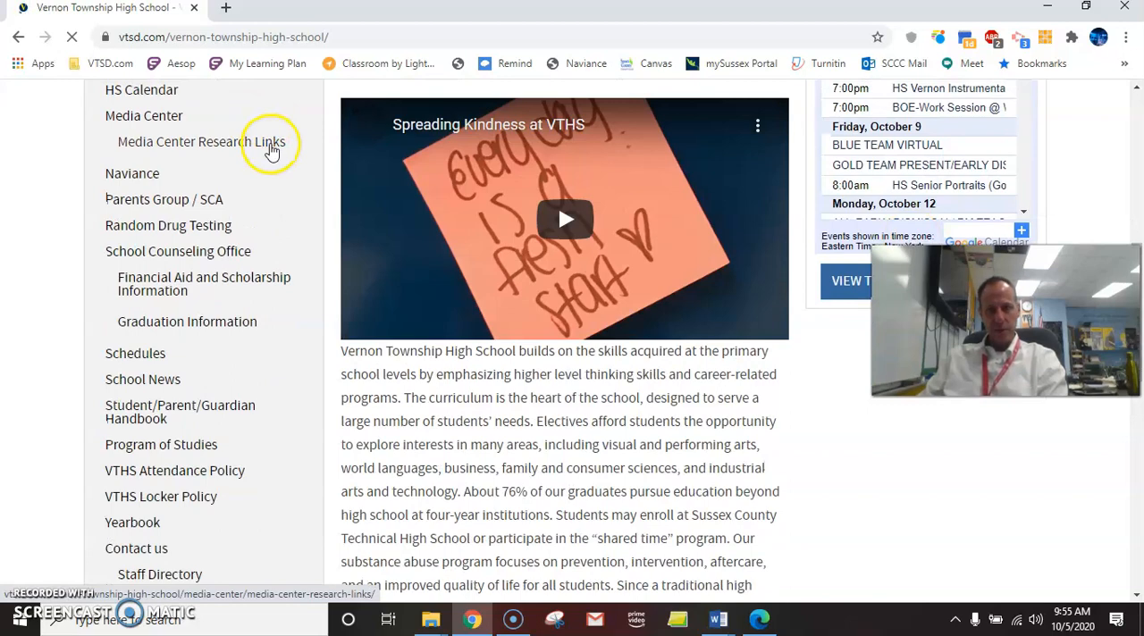
pyautogui.click(201, 142)
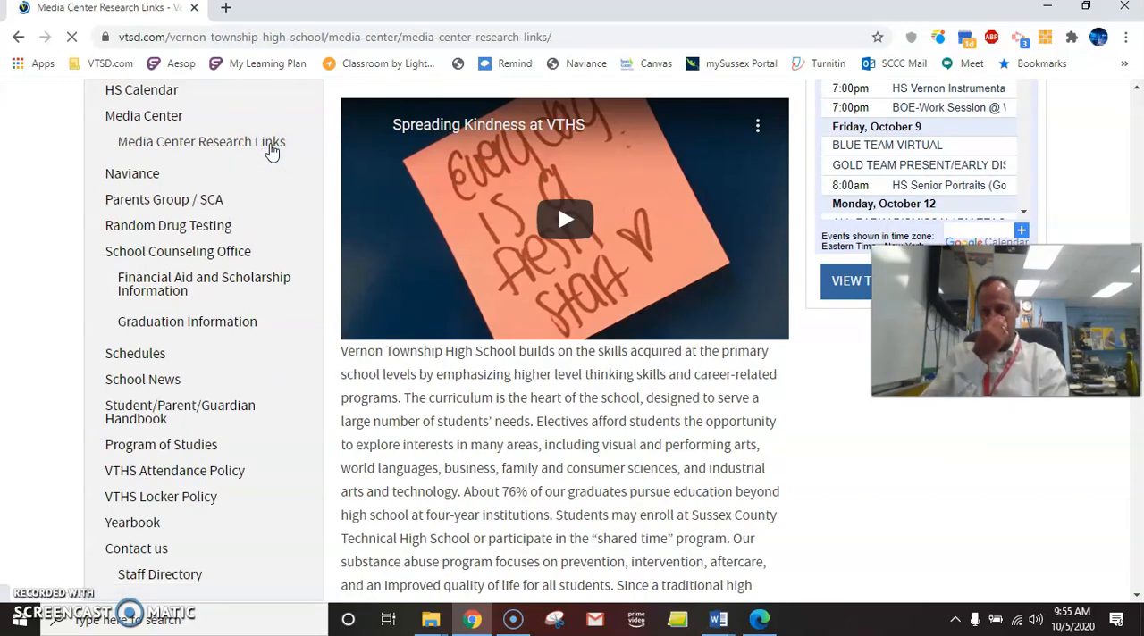
pyautogui.scroll(3)
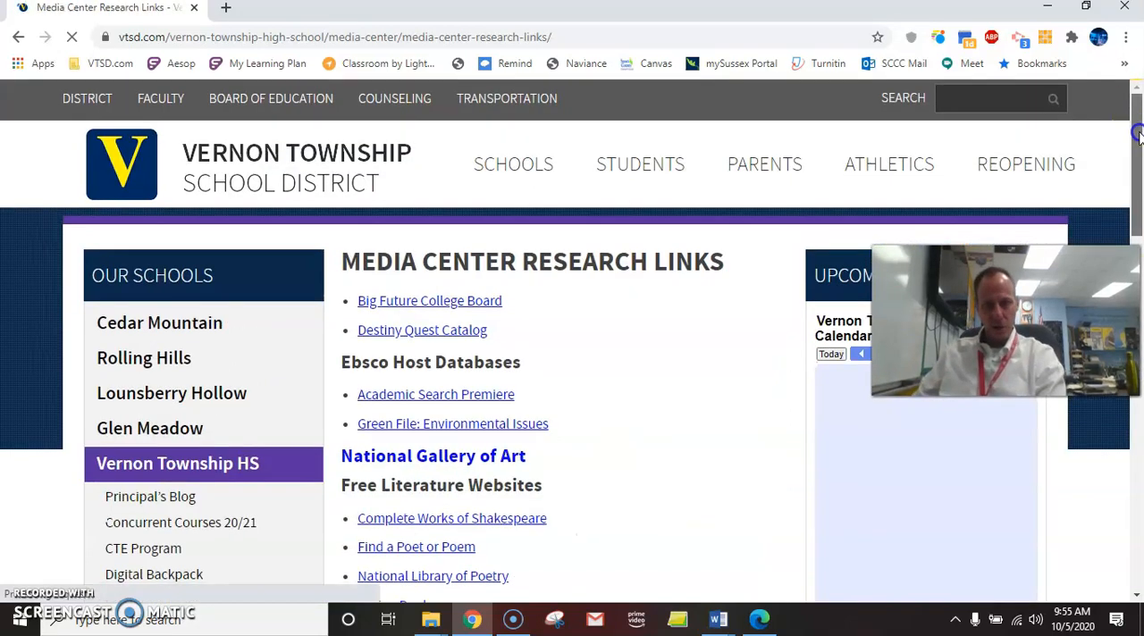
pyautogui.scroll(-3)
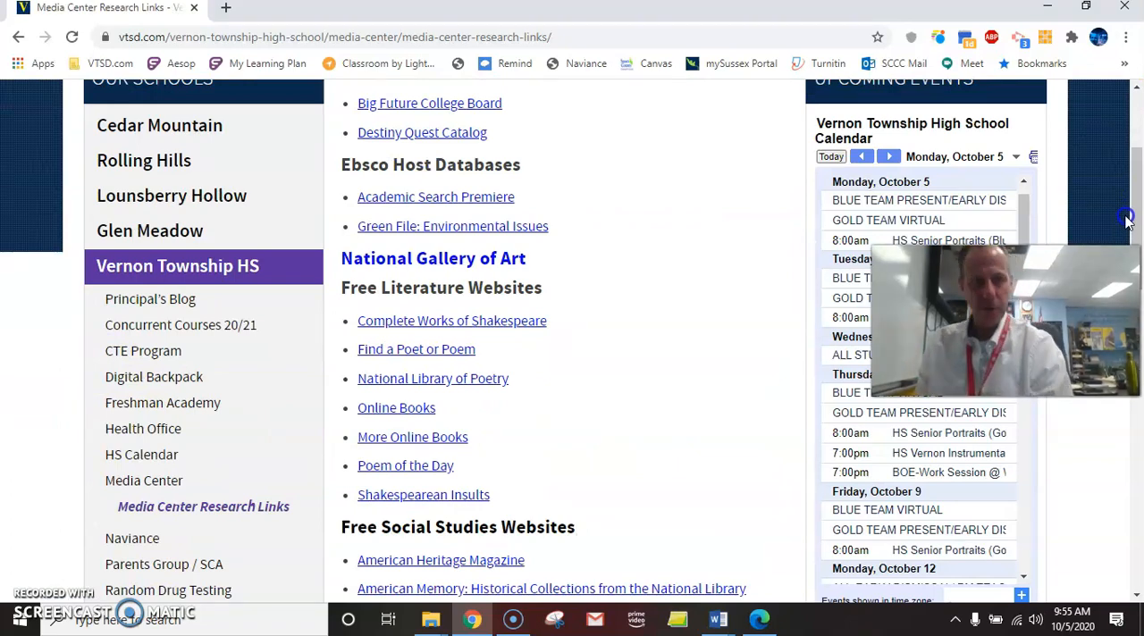
pyautogui.scroll(-3)
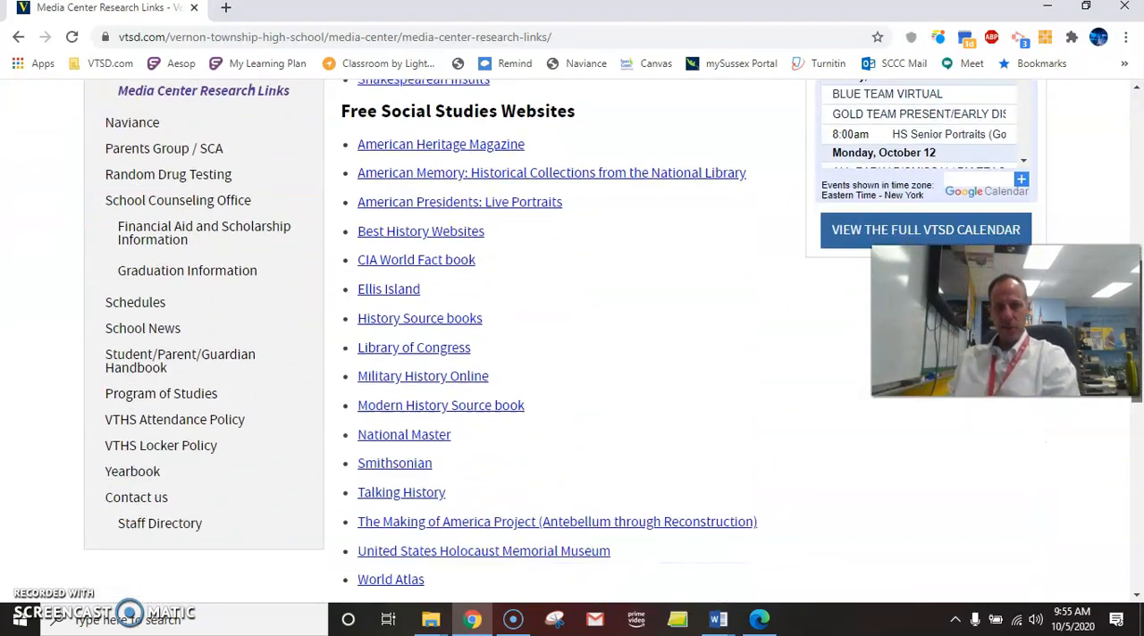
pyautogui.scroll(-3)
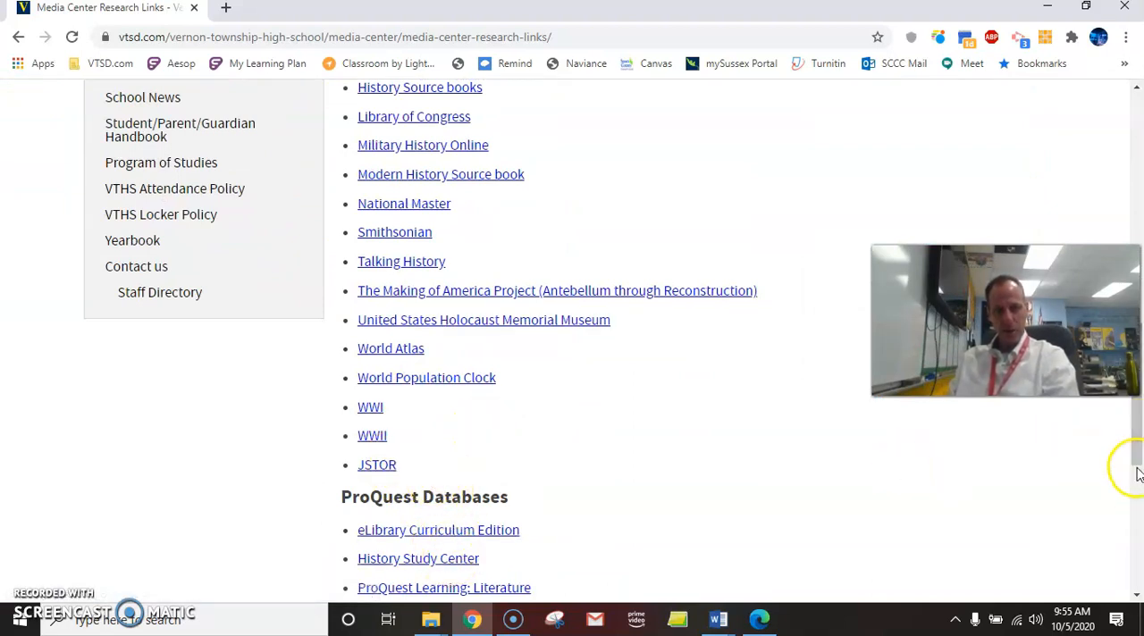
pyautogui.scroll(-3)
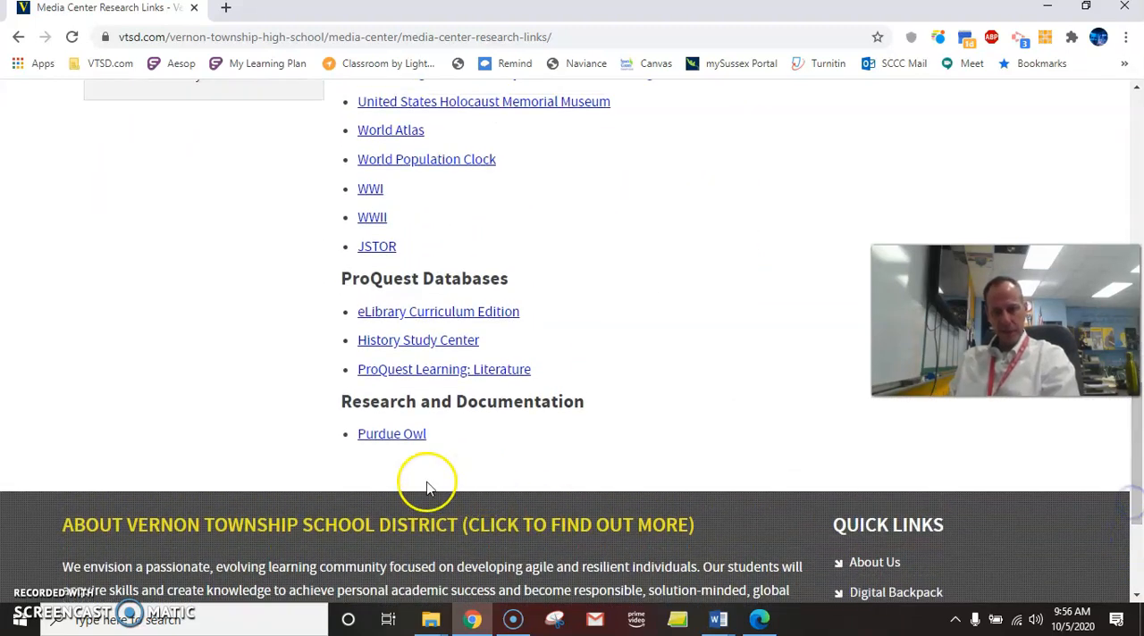
pyautogui.moveTo(1103, 471)
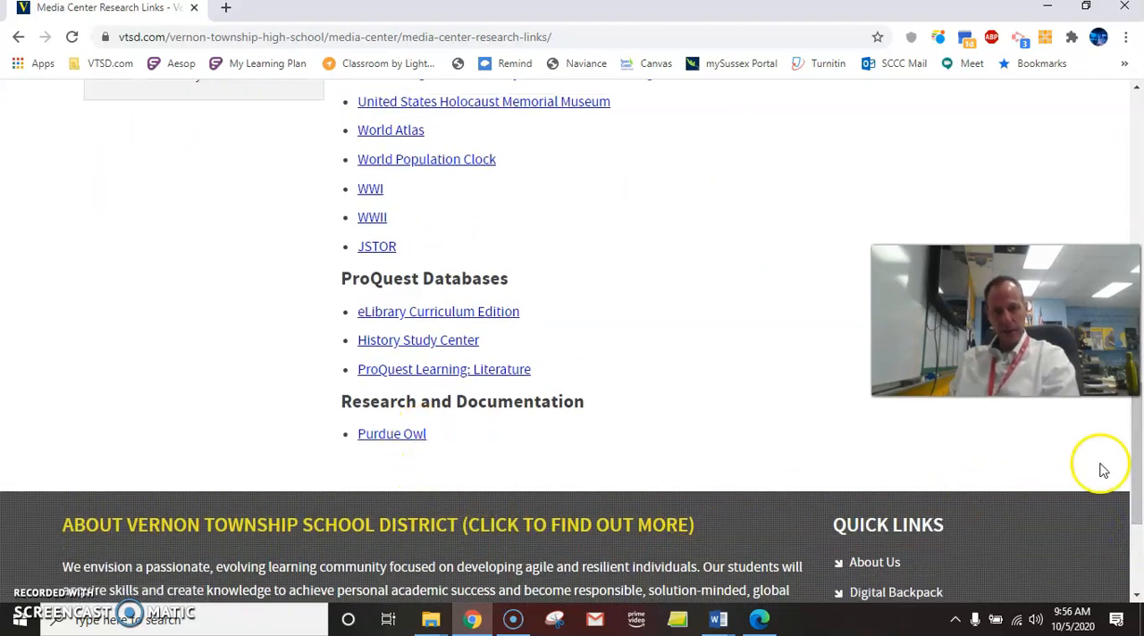
pyautogui.scroll(-3)
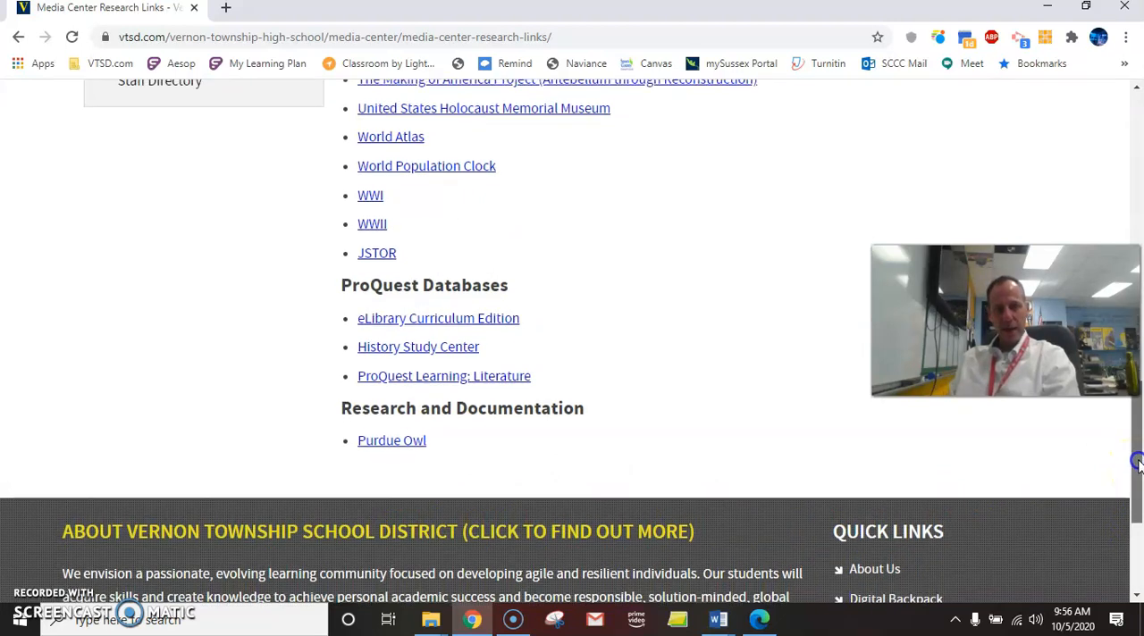
pyautogui.scroll(3)
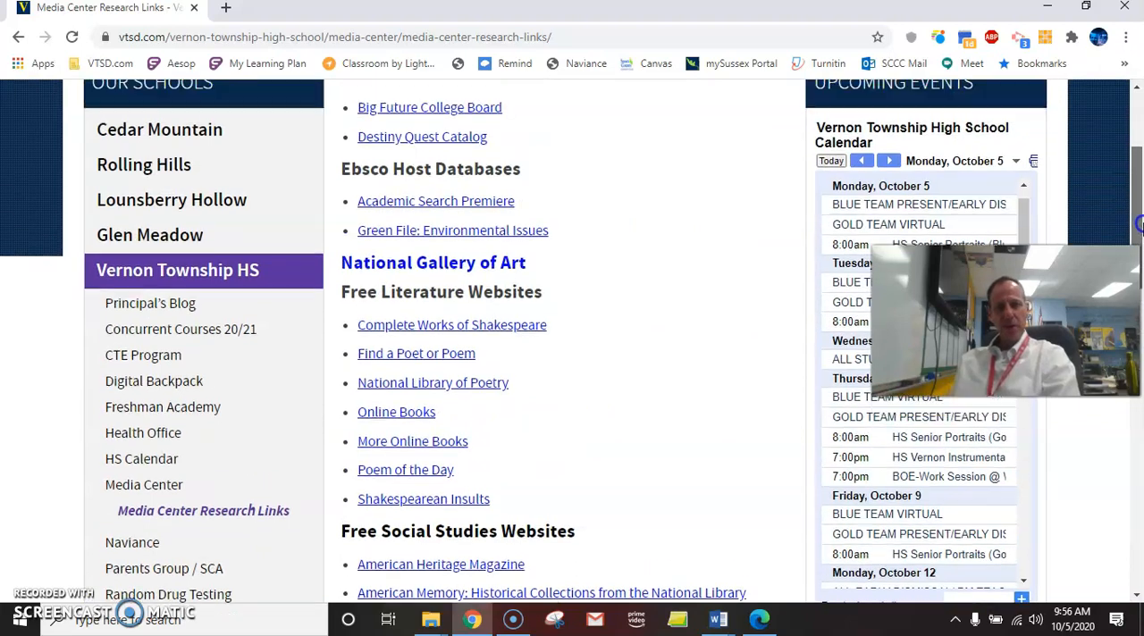
pyautogui.scroll(-3)
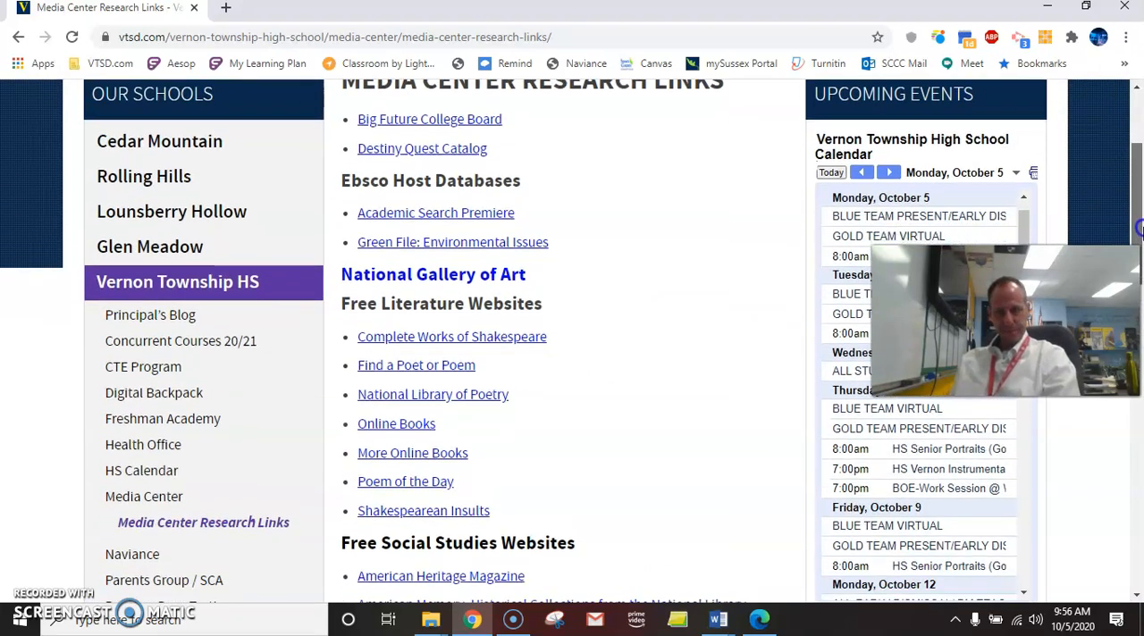
pyautogui.scroll(-3)
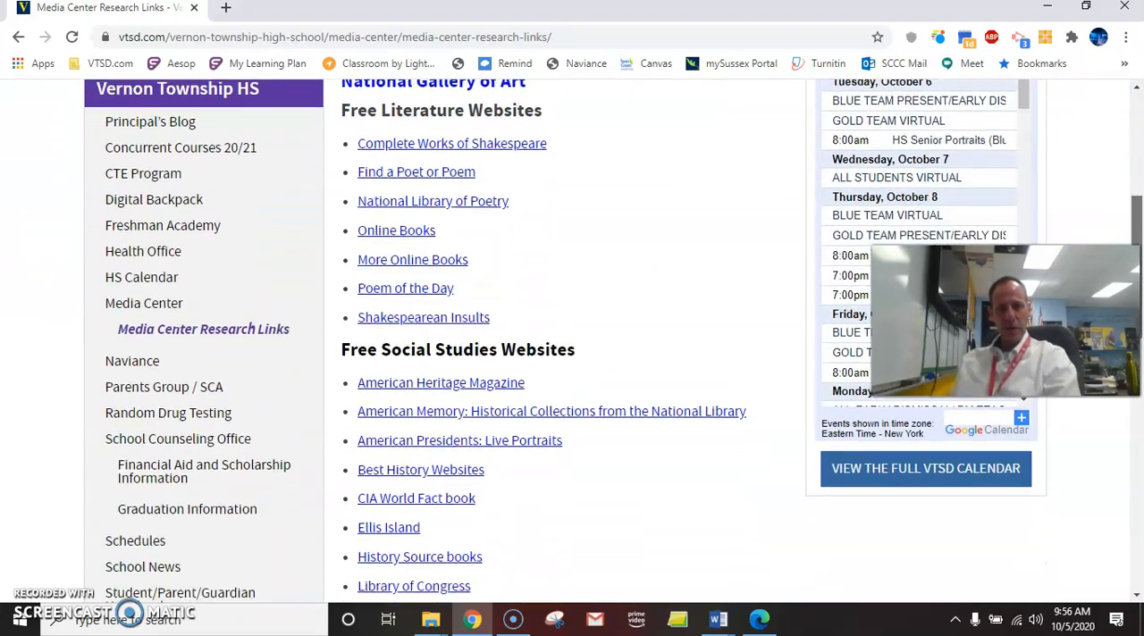
pyautogui.scroll(-3)
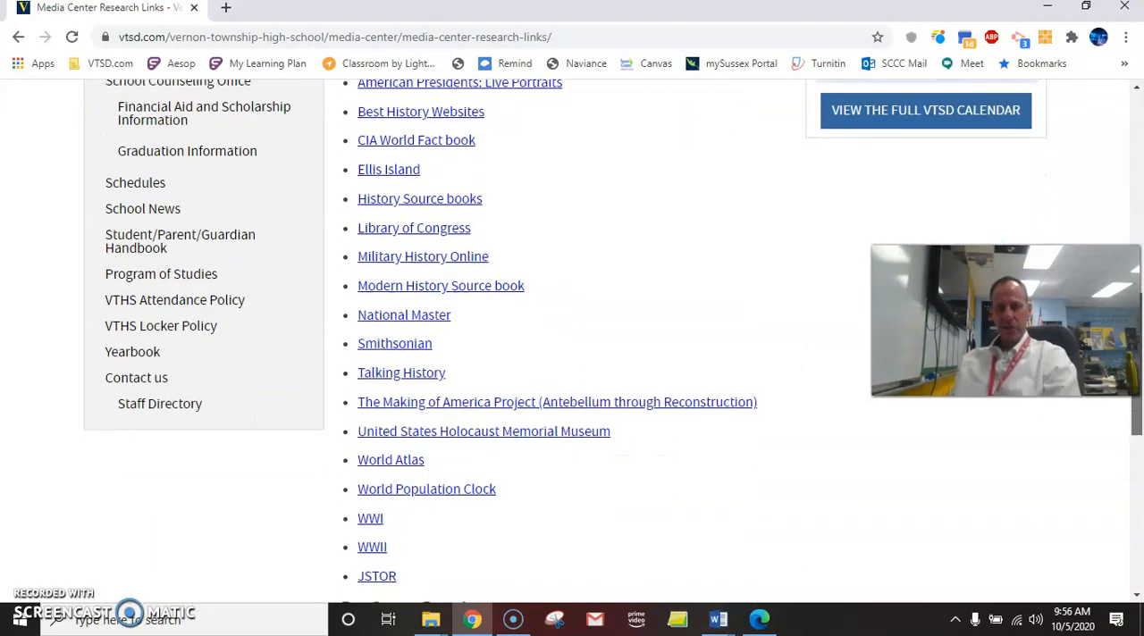
pyautogui.scroll(-3)
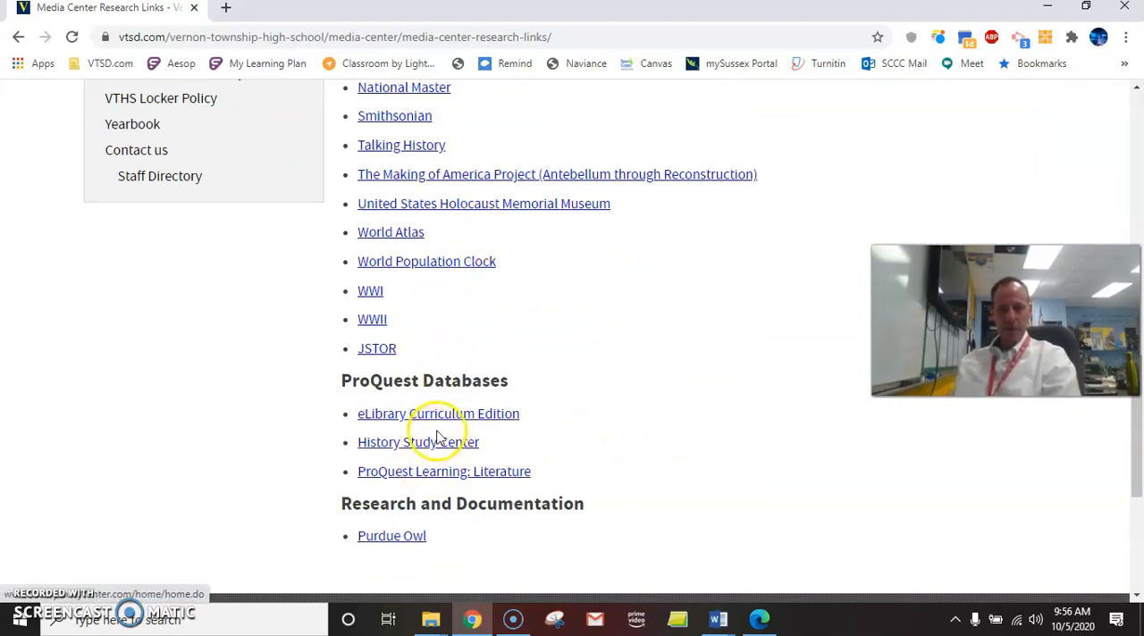
pyautogui.moveTo(376, 348)
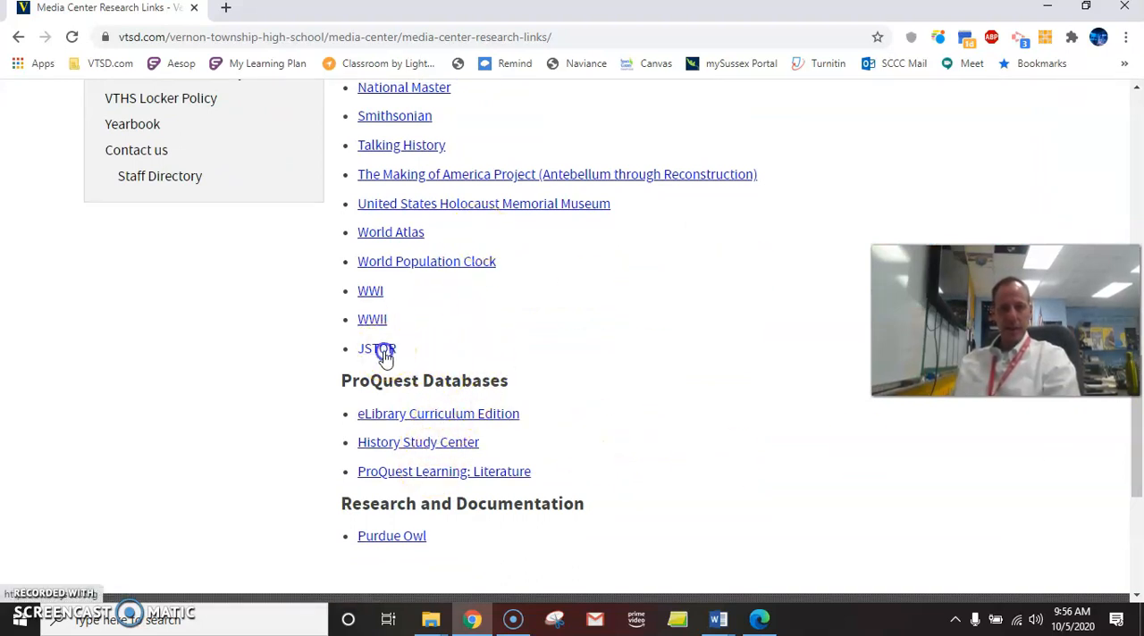
# - Enter JSTOR from the research links and bring up its Advanced Search form
pyautogui.click(375, 349)
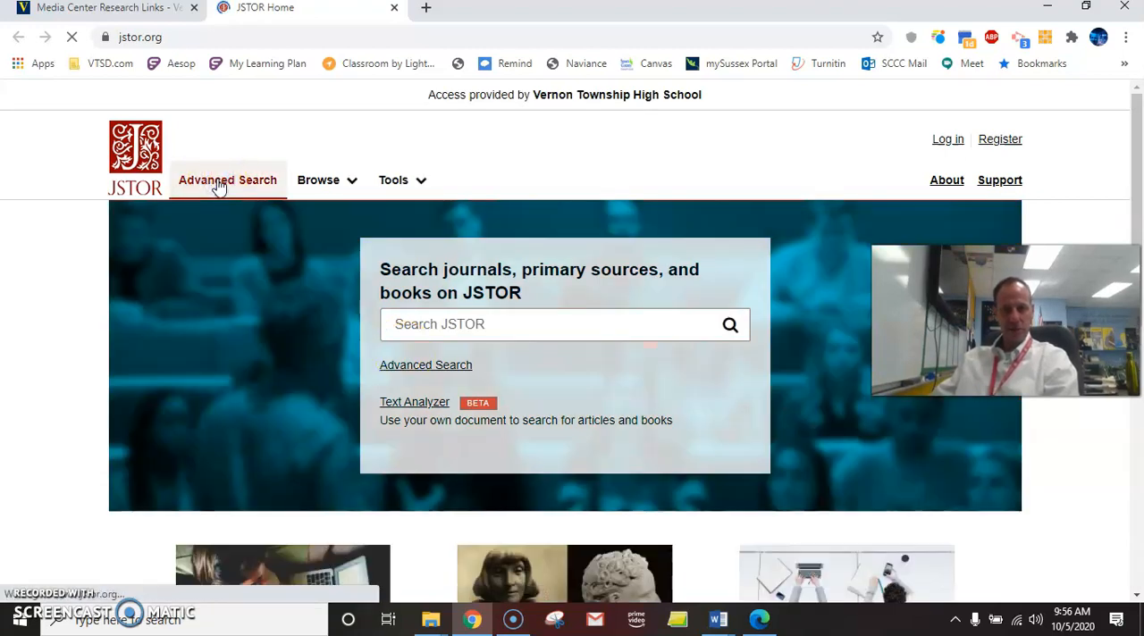
pyautogui.click(227, 180)
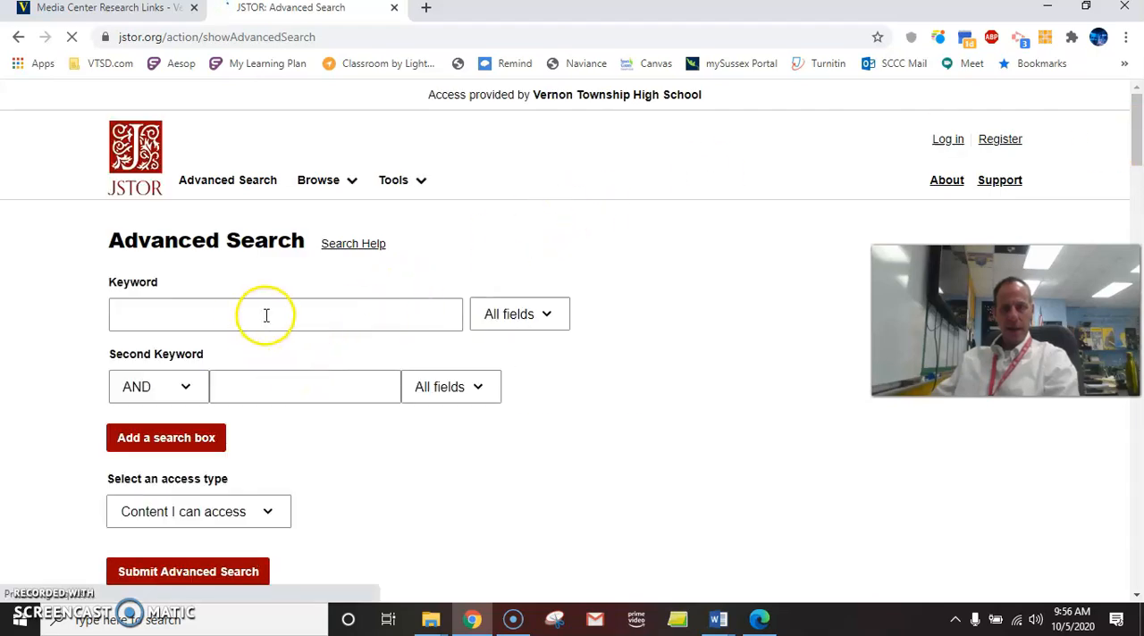
# - Fill three keyword rows with Dimmesdale, Scarlet LEtter and Terribel Boyfriend
pyautogui.write('Dim')
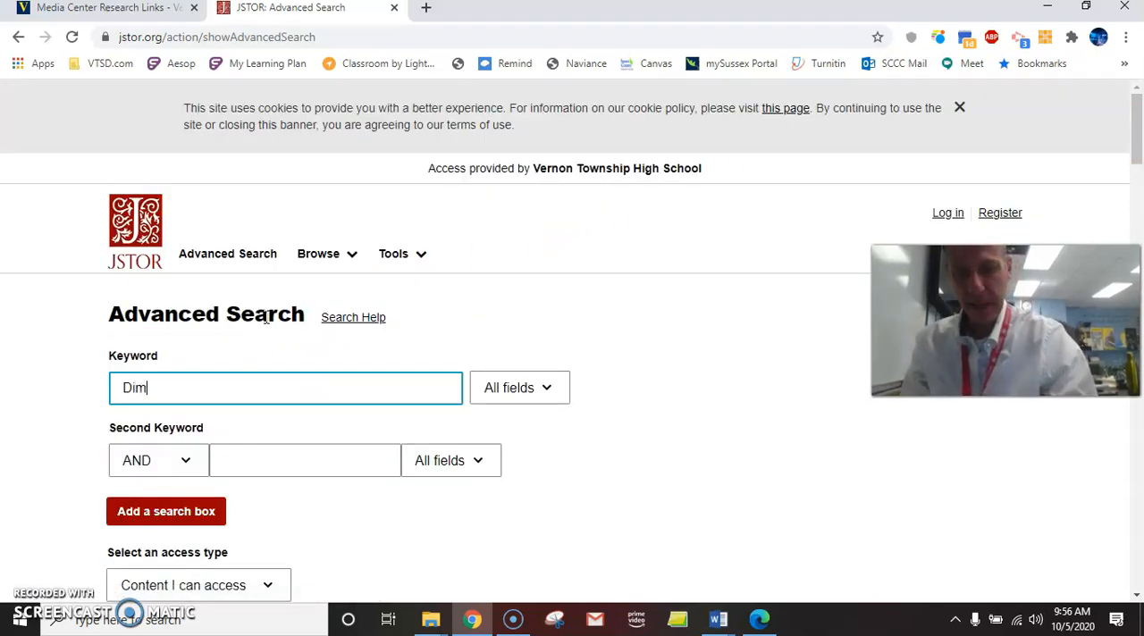
pyautogui.write('mesdale')
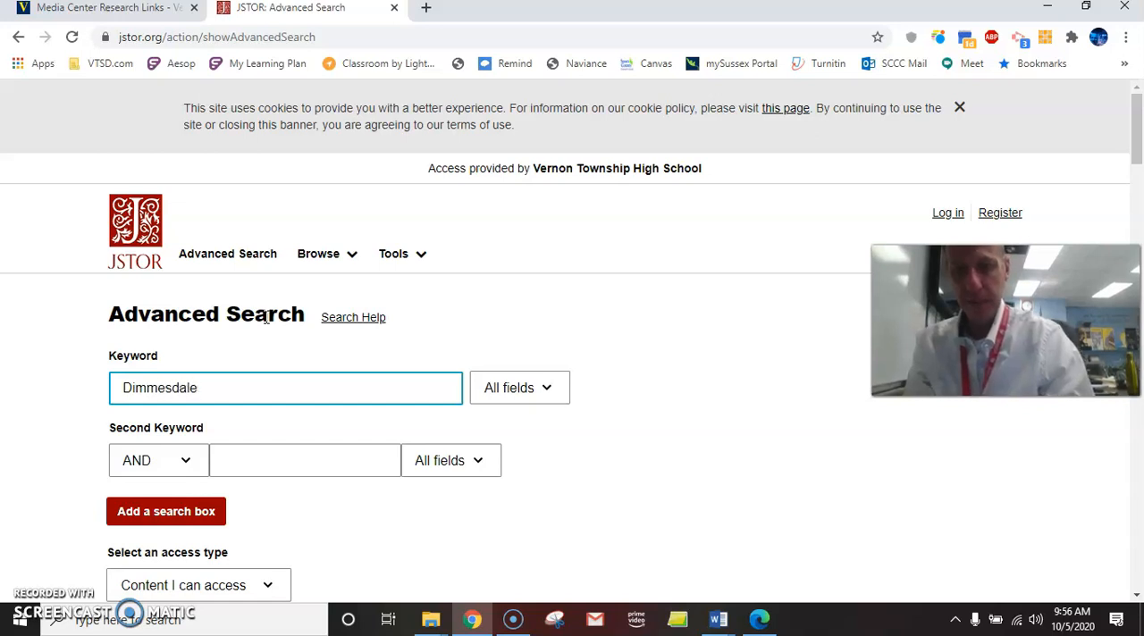
pyautogui.click(304, 460)
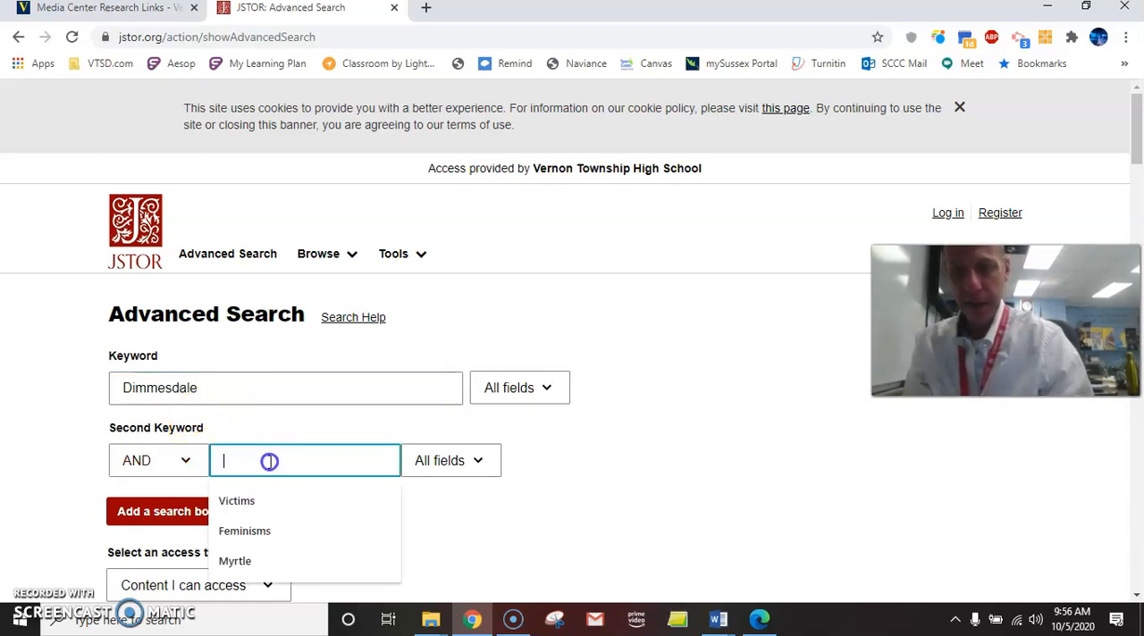
pyautogui.write('Scarlet LEtter')
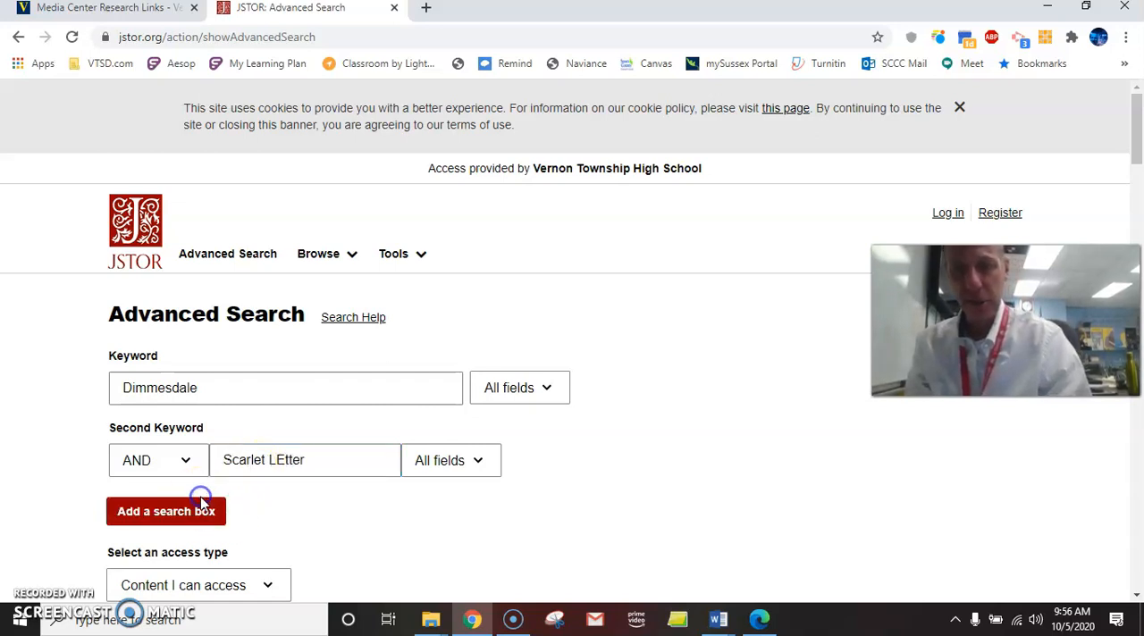
pyautogui.click(167, 511)
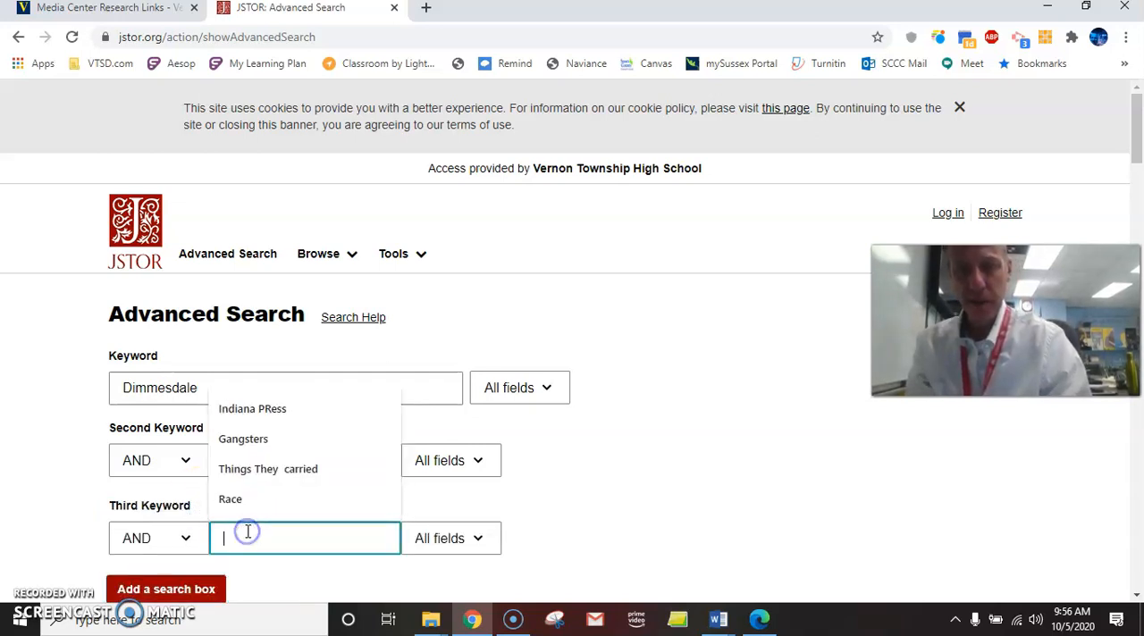
pyautogui.write('Terribel')
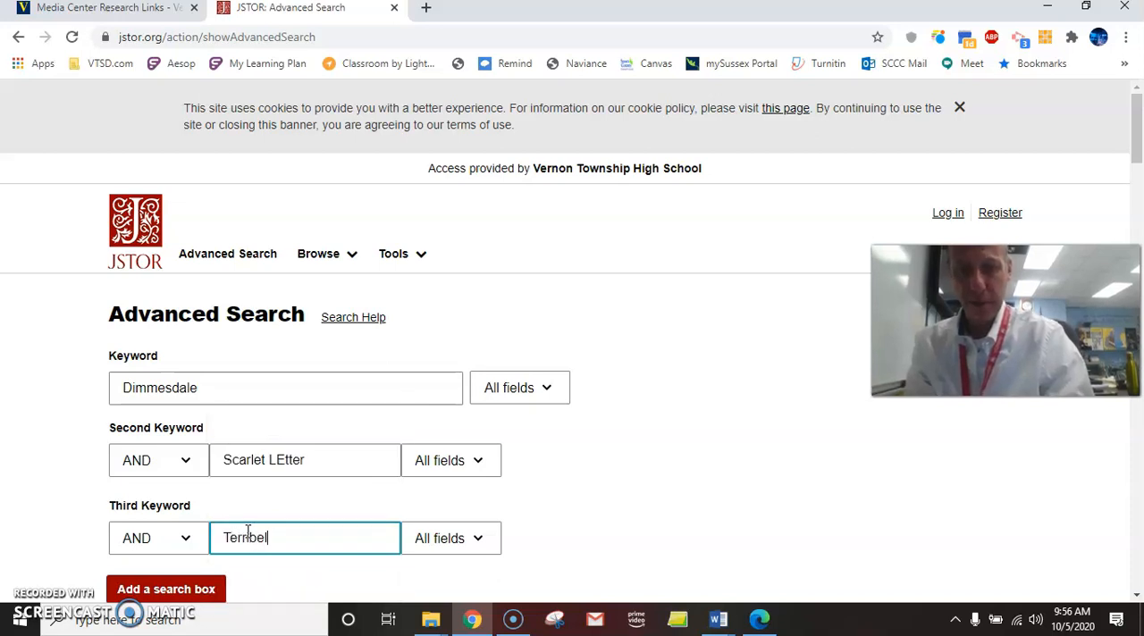
pyautogui.write('Boyfriend')
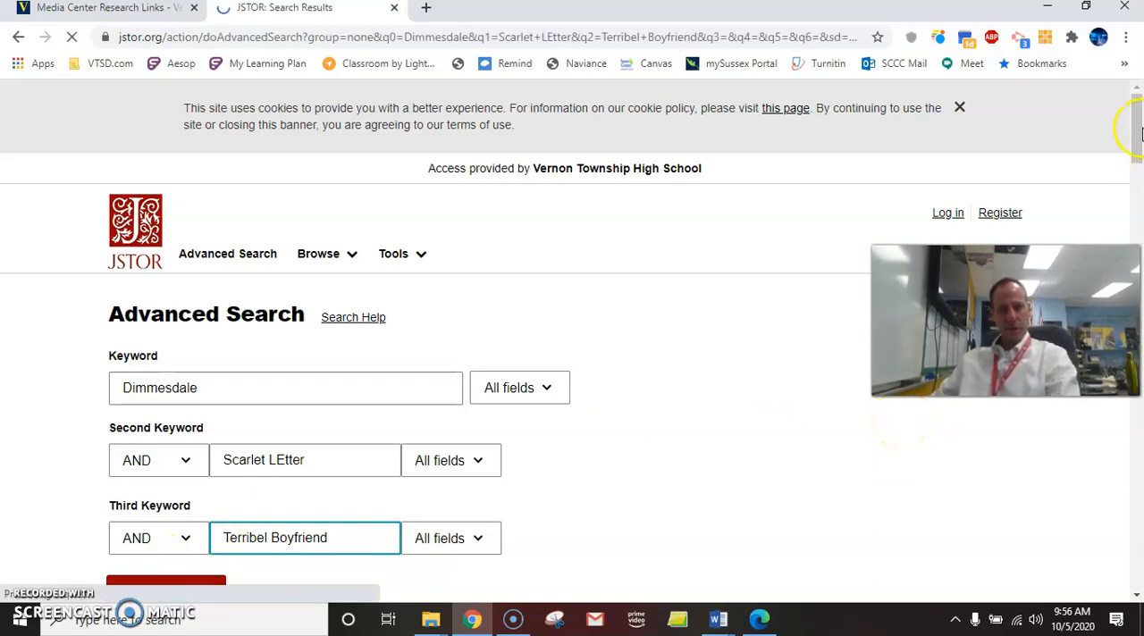
# - Run the search, get no results, and return to Advanced Search
pyautogui.click(166, 586)
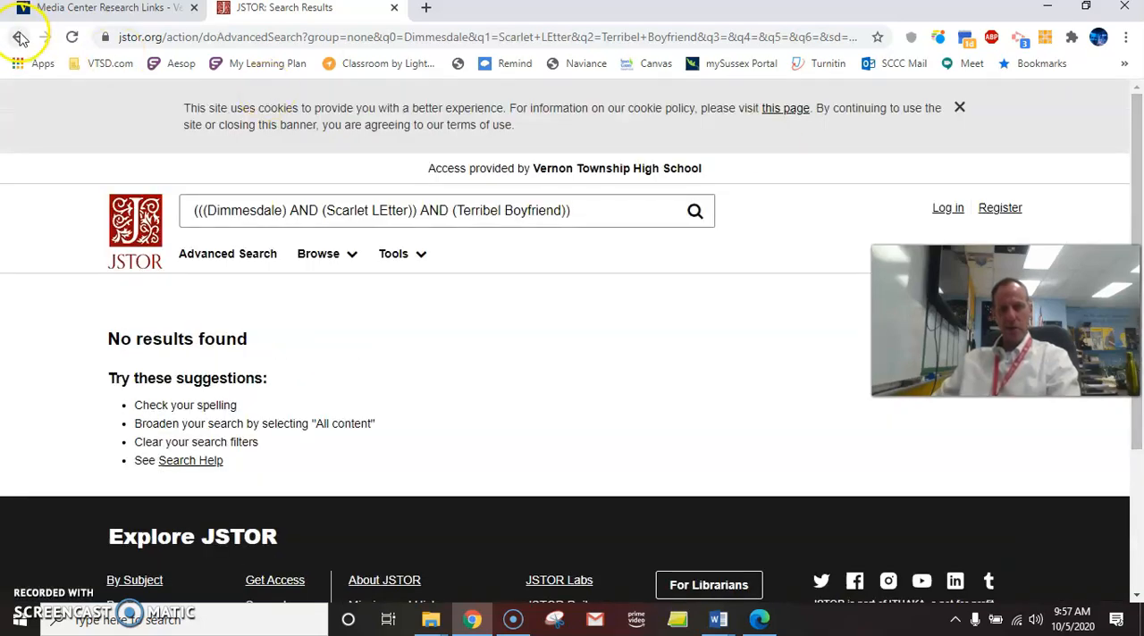
pyautogui.click(20, 36)
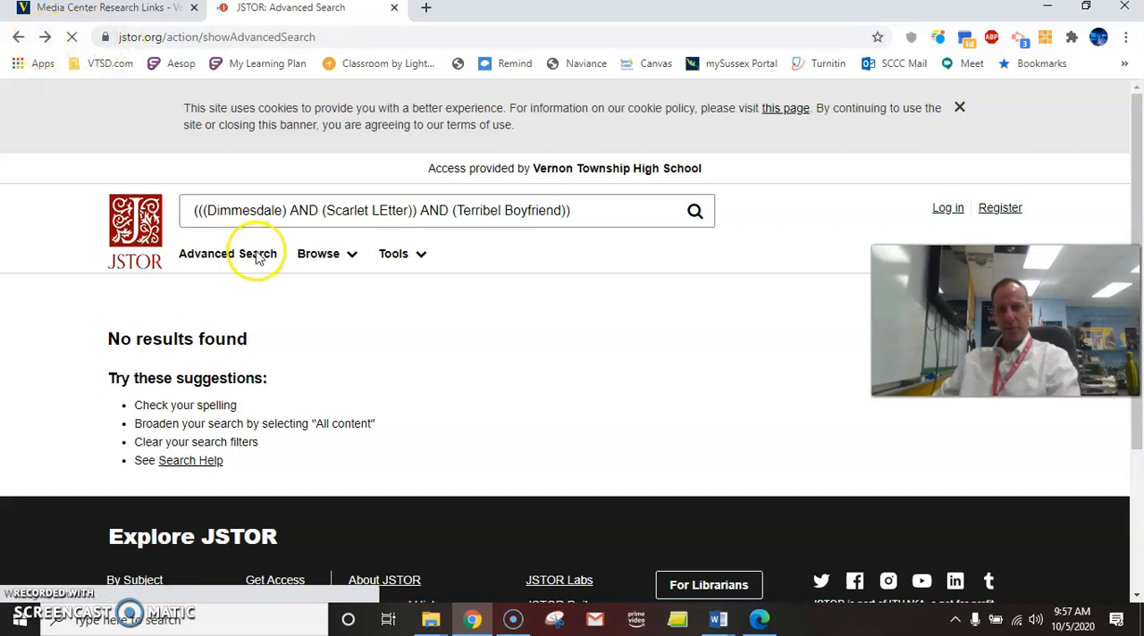
# - In a fresh Advanced Search form, enter Dimmesdale and Scarlet Letter as the first two keywords
pyautogui.click(227, 253)
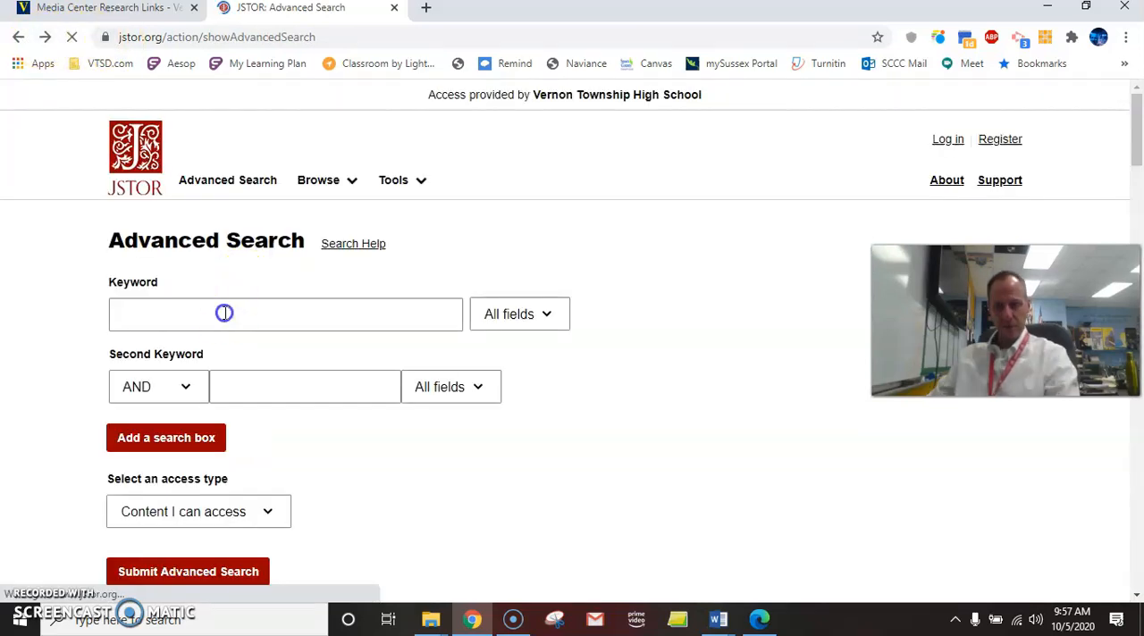
pyautogui.click(285, 314)
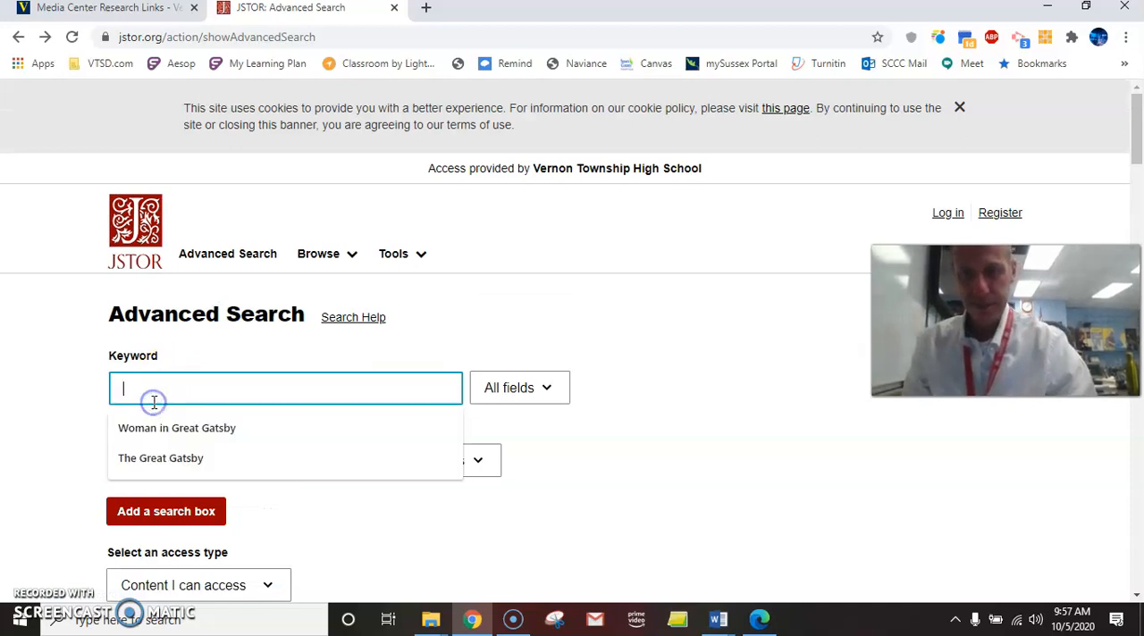
pyautogui.write('Dimmesda')
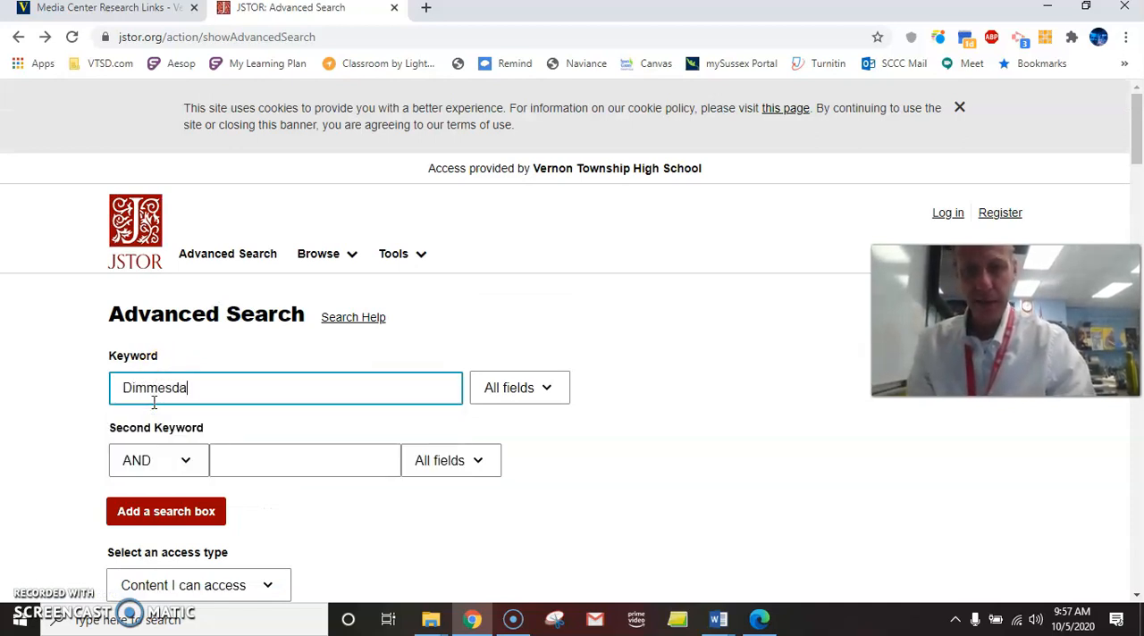
pyautogui.click(303, 460)
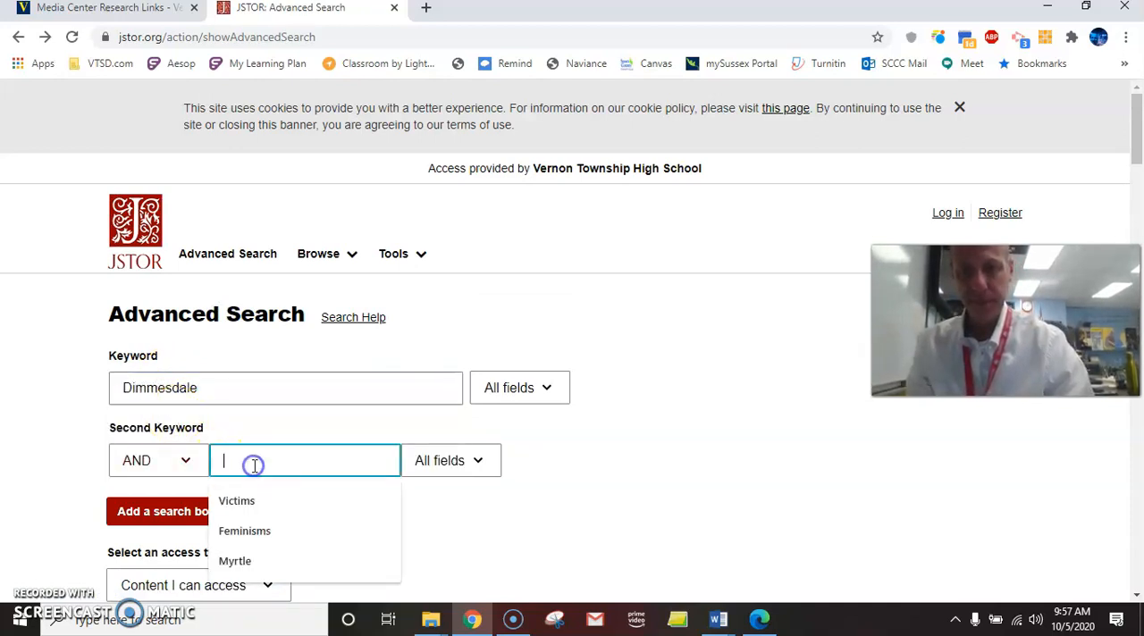
pyautogui.write('Scarlet')
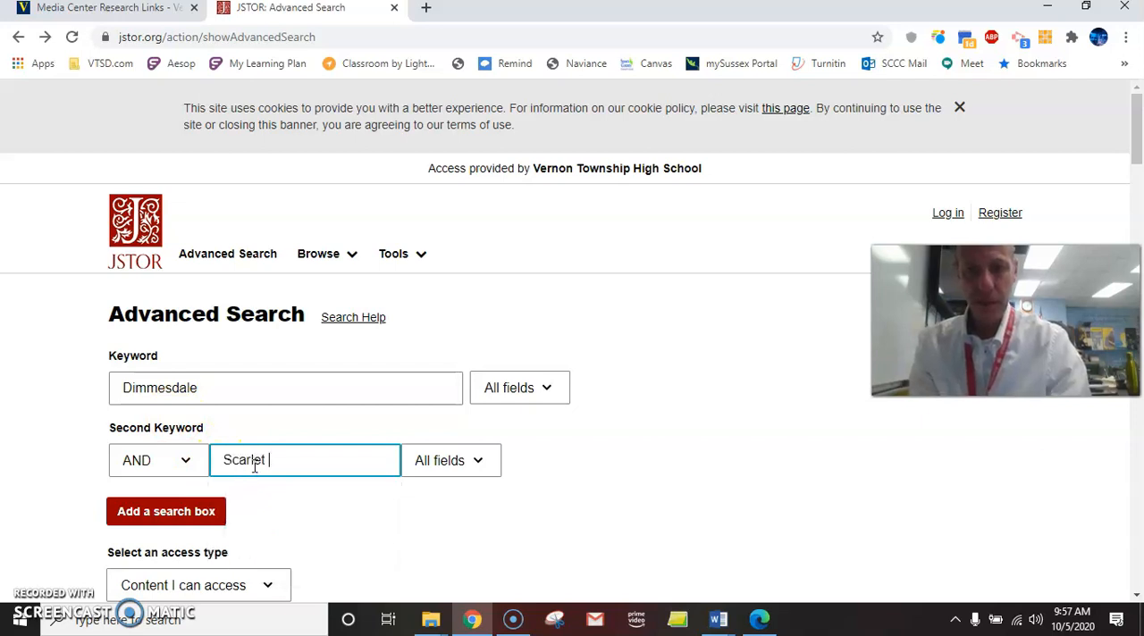
pyautogui.write('Letter')
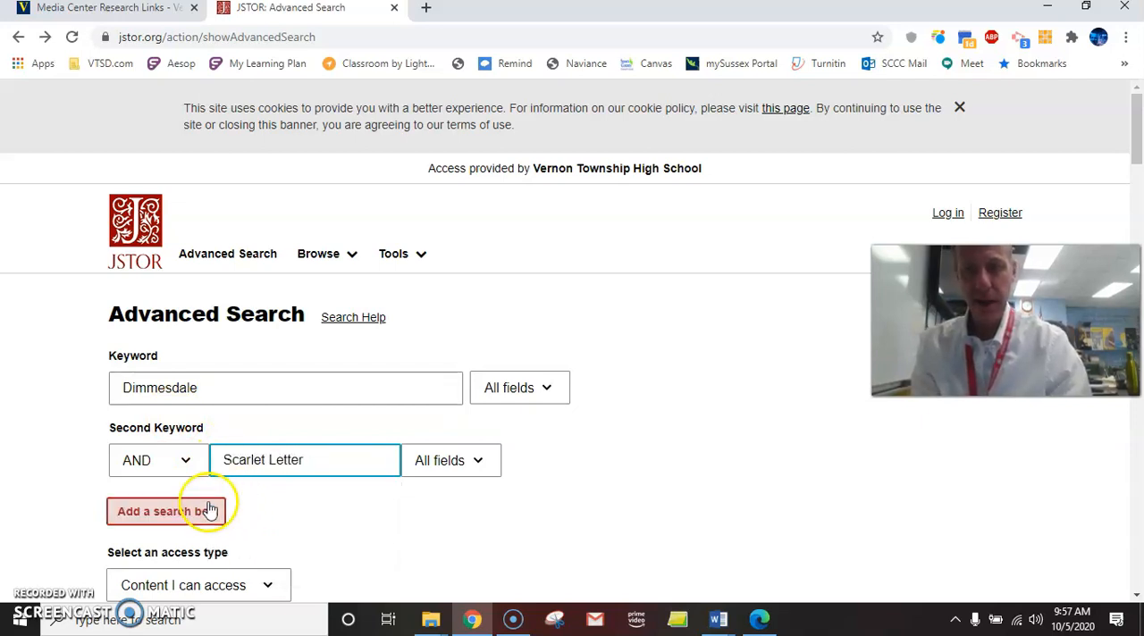
# - Add a third keyword row and enter Mistreatment of women
pyautogui.click(165, 511)
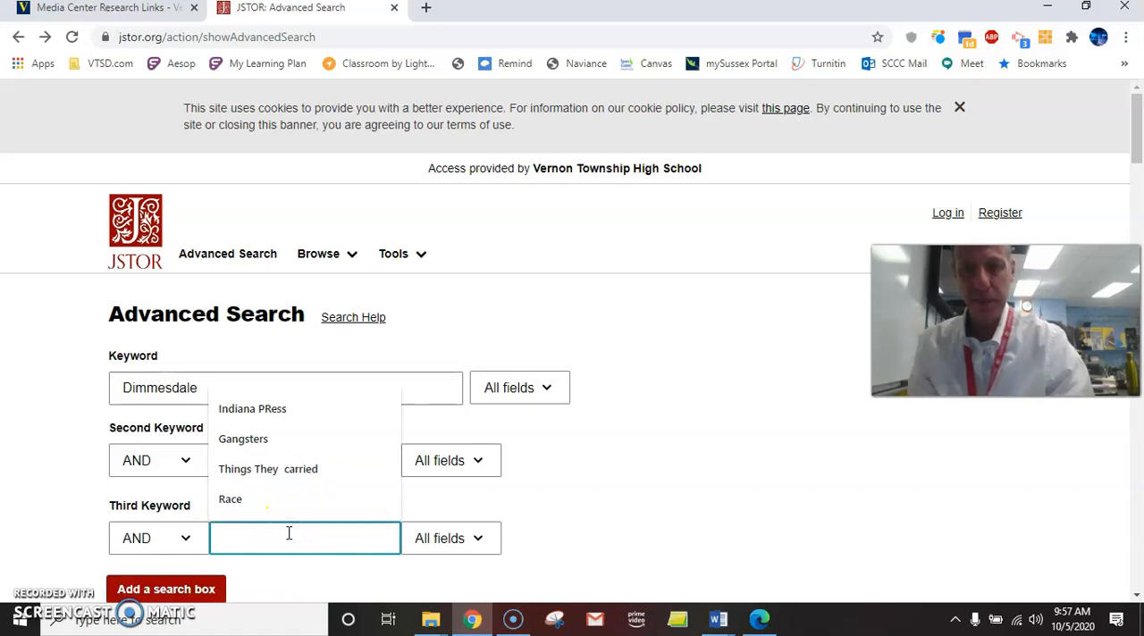
pyautogui.write('Mistre')
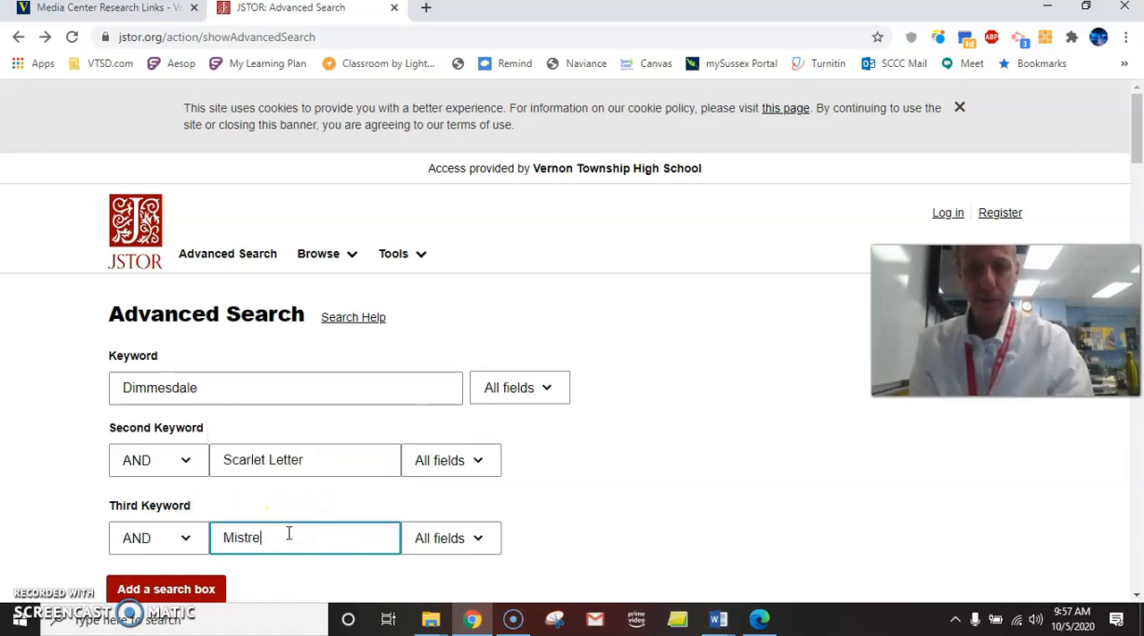
pyautogui.write('atment of women')
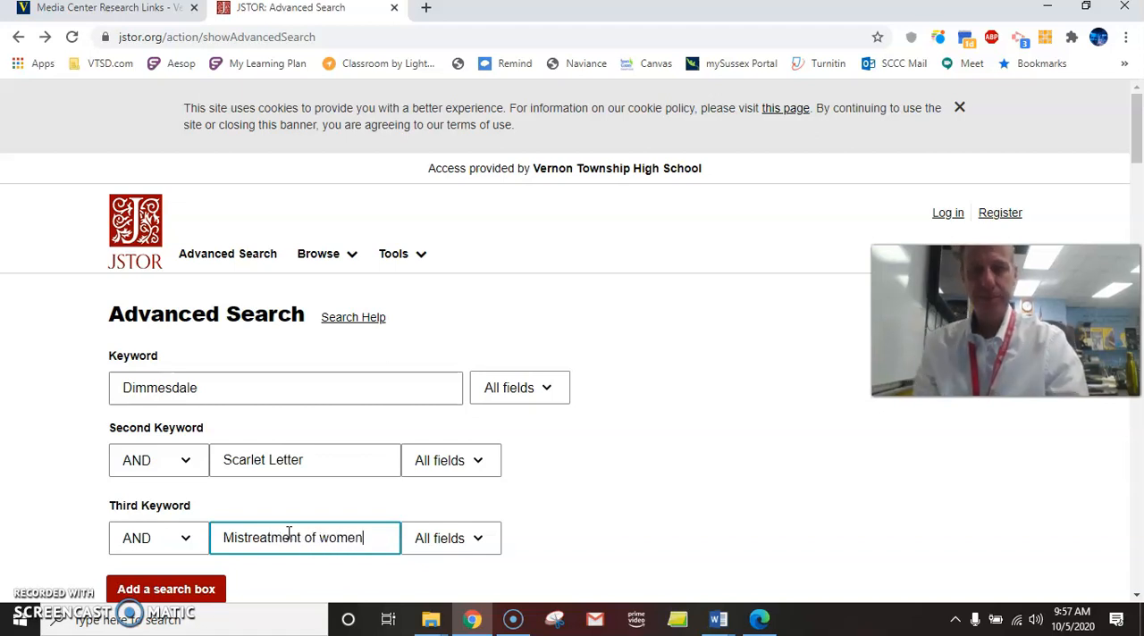
pyautogui.moveTo(1090, 215)
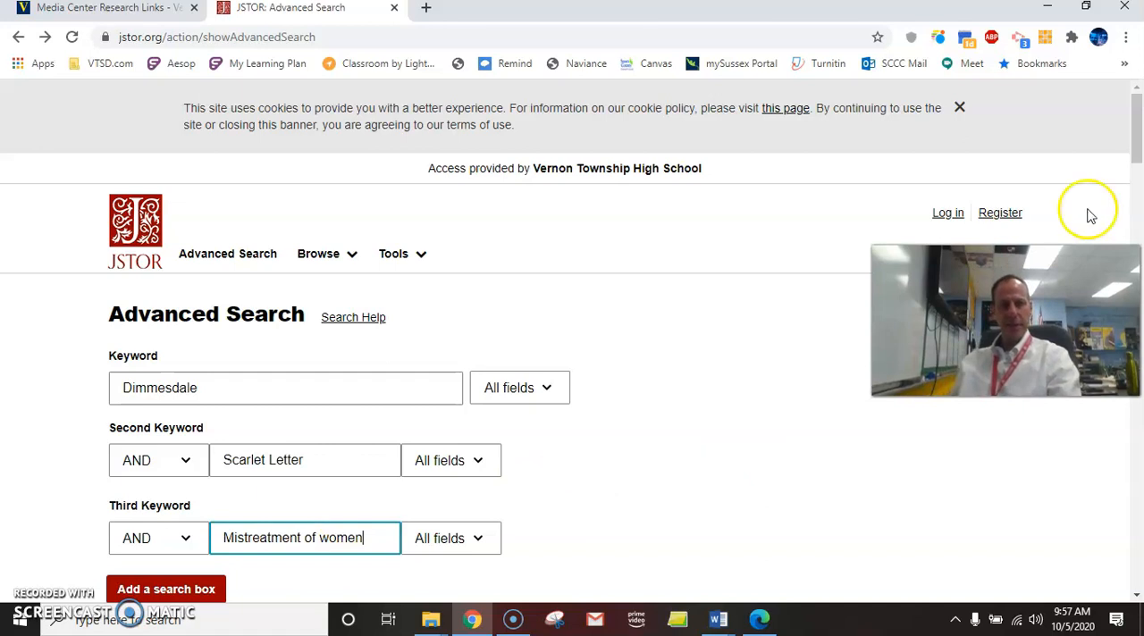
pyautogui.scroll(-3)
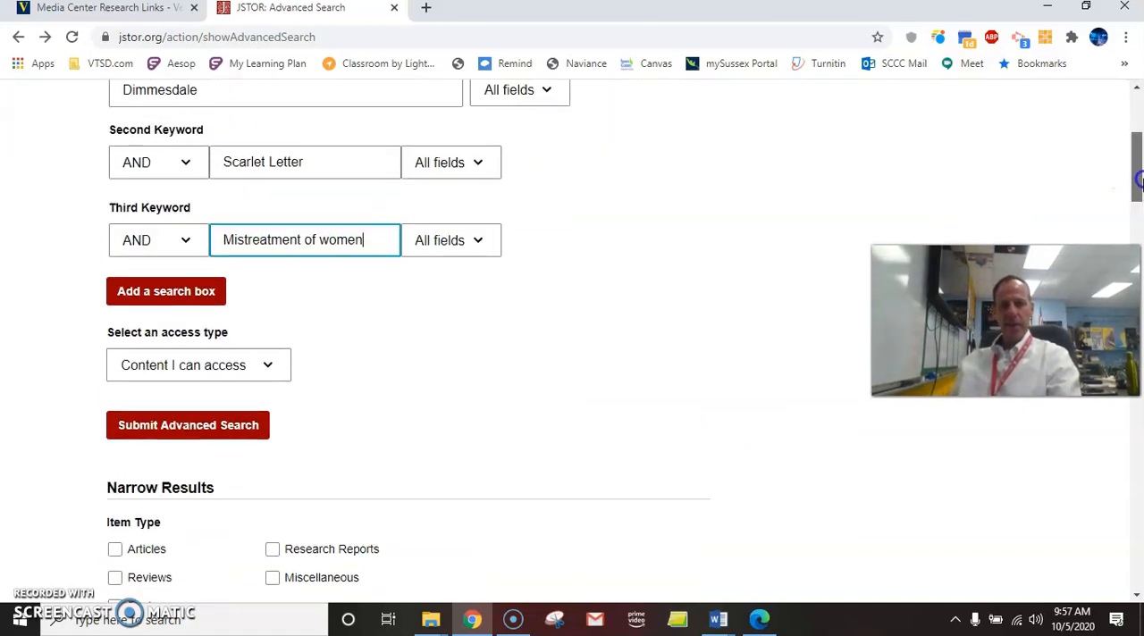
# - Submit the three-keyword search and scroll through the 7 journal article results
pyautogui.click(188, 425)
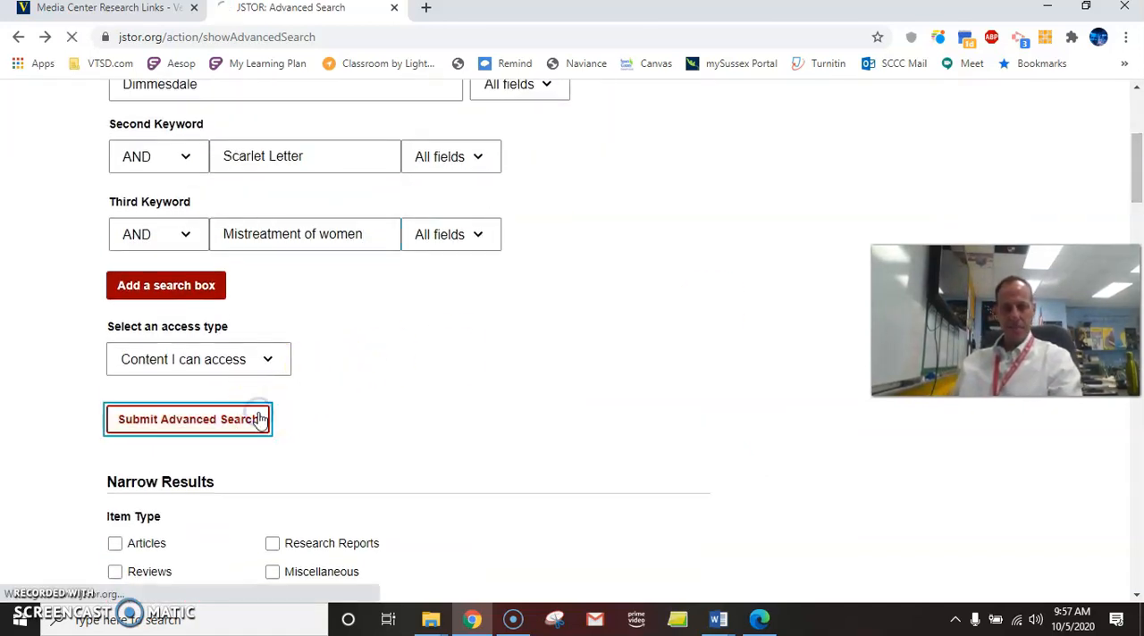
pyautogui.click(188, 419)
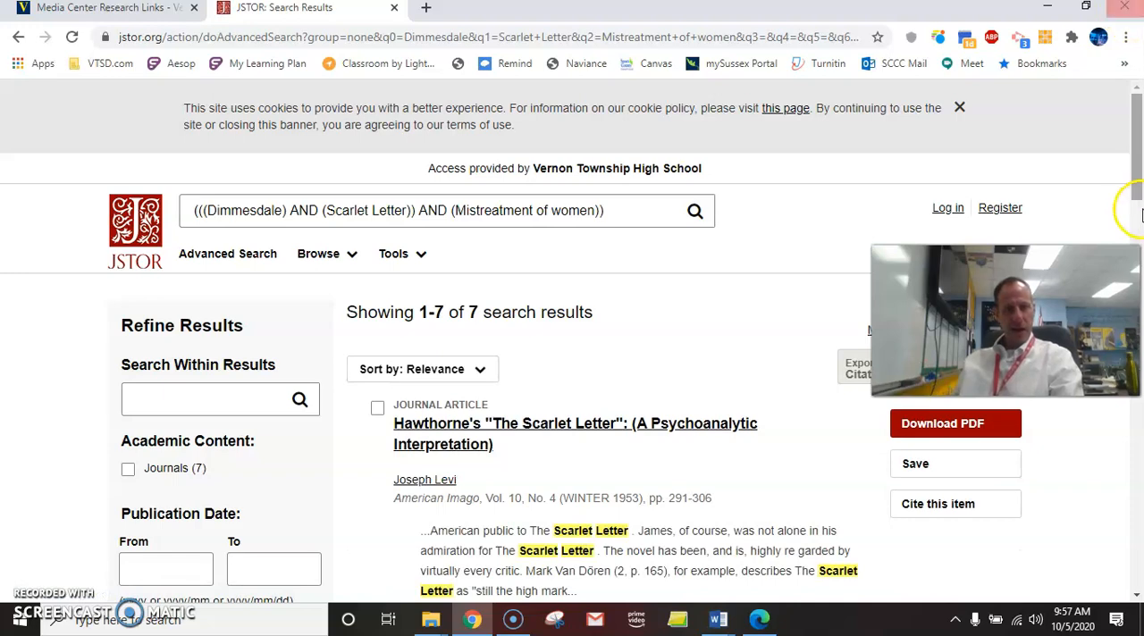
pyautogui.scroll(-3)
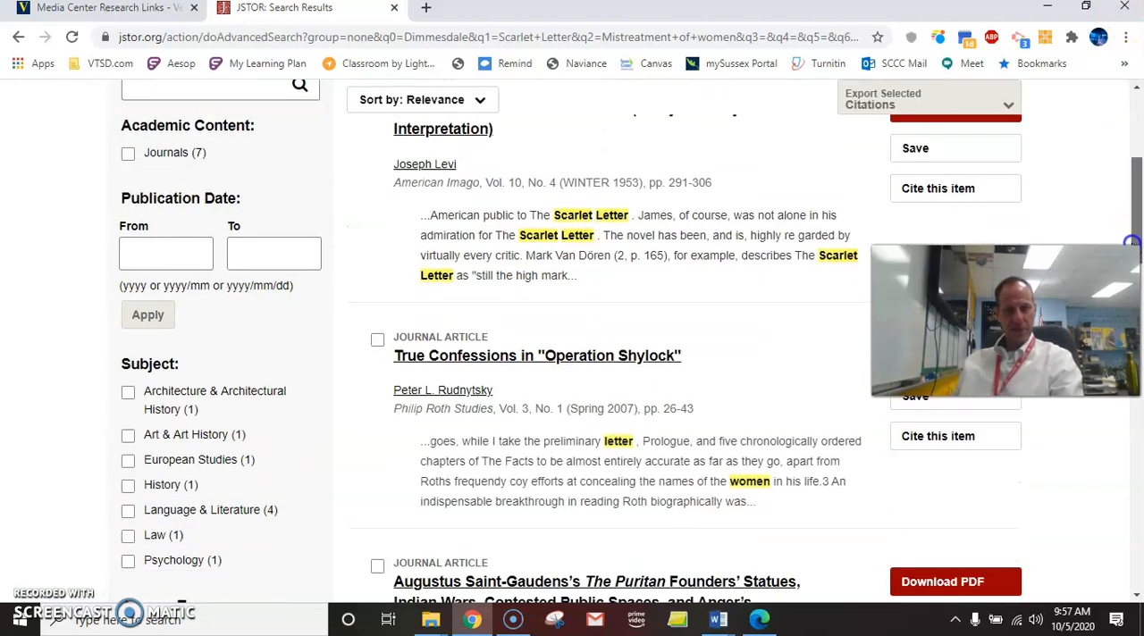
pyautogui.scroll(-3)
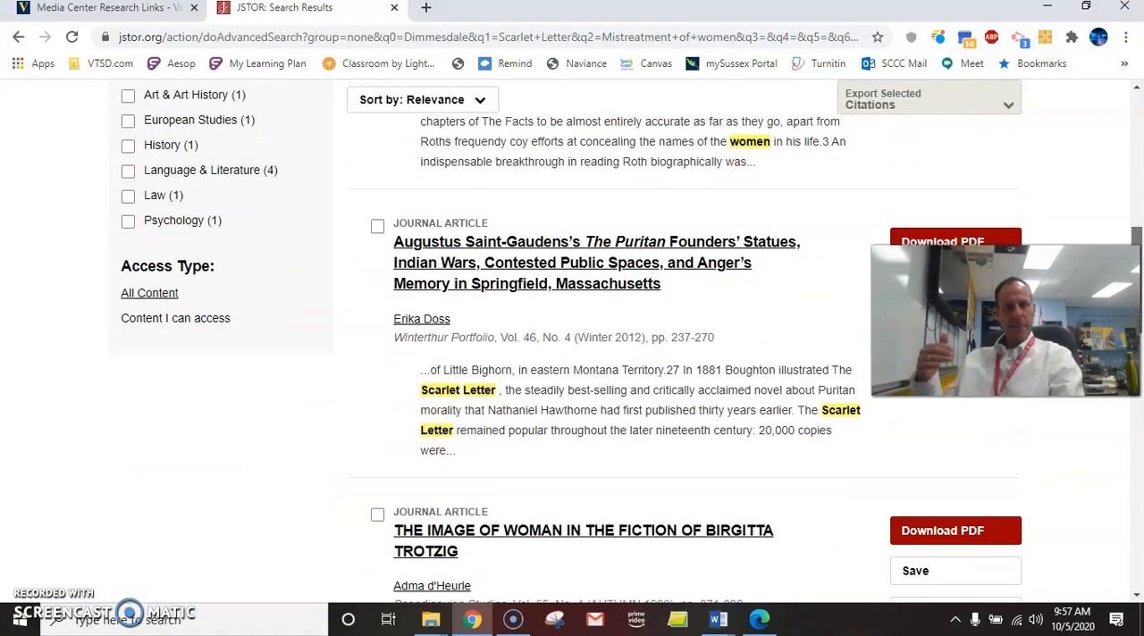
pyautogui.scroll(-3)
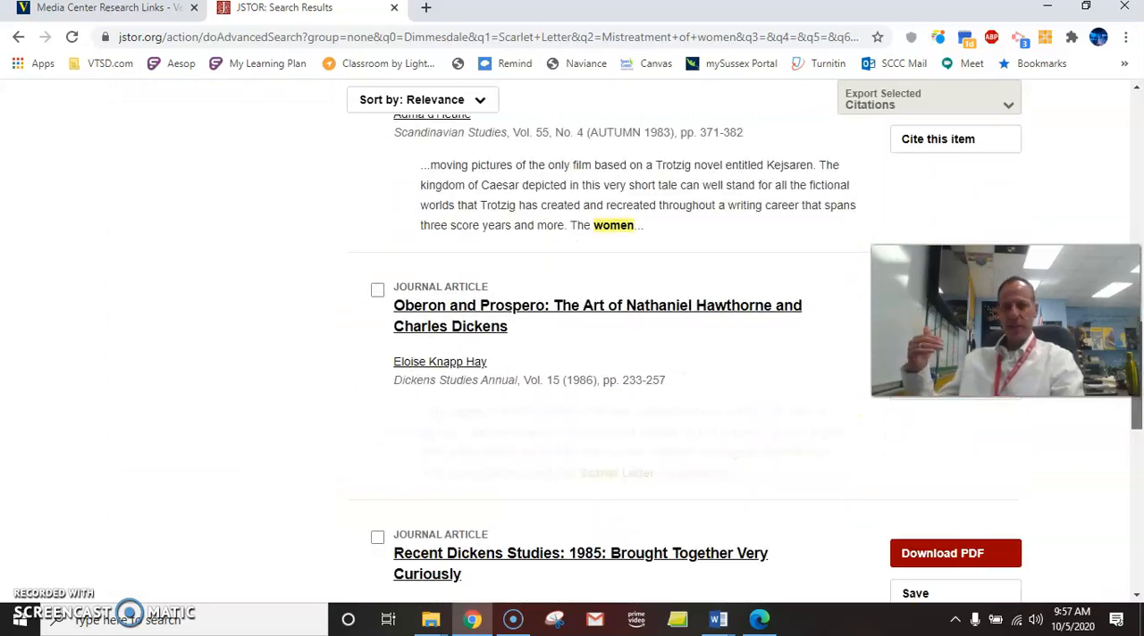
pyautogui.scroll(-3)
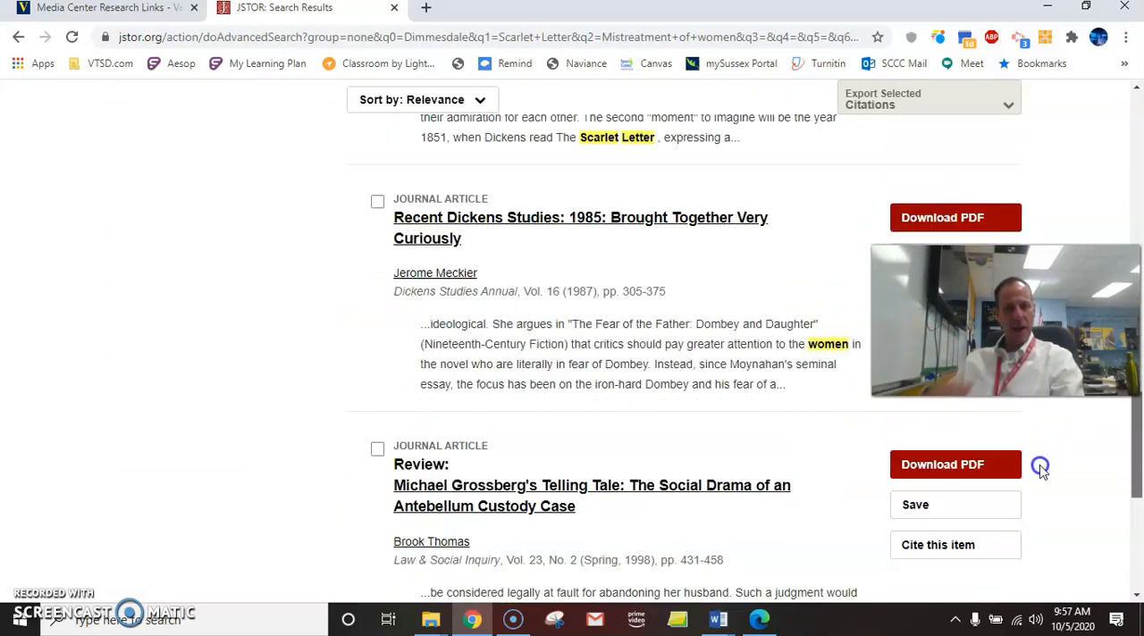
pyautogui.scroll(-3)
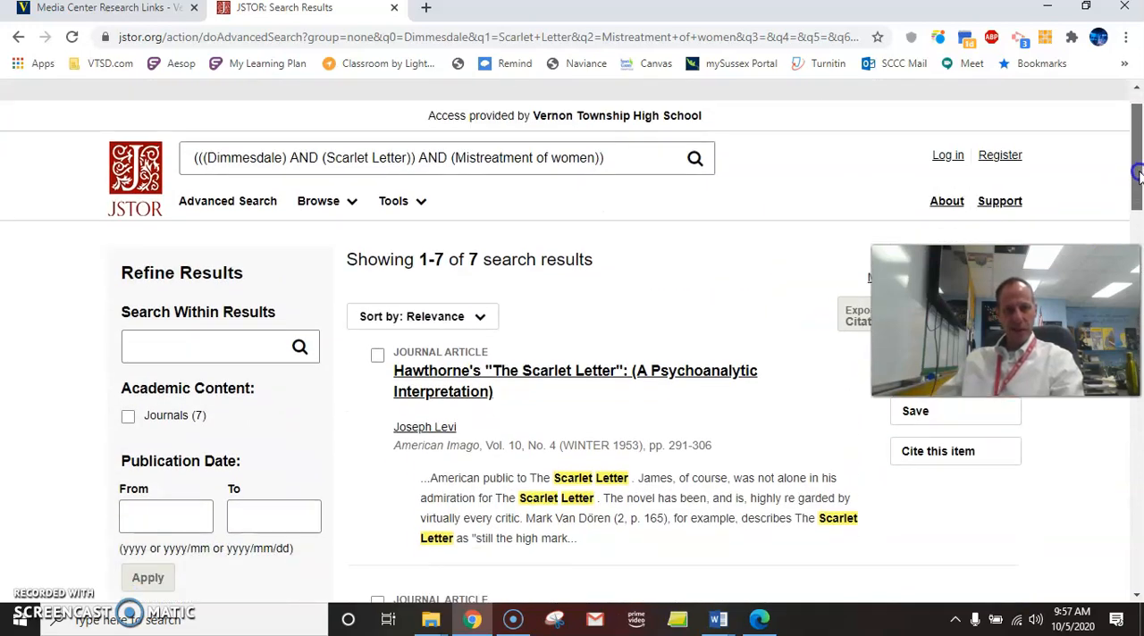
# - Copy the MLA citation for Levi's 'Hawthorne's The Scarlet Letter' article and dismiss the citation window
pyautogui.click(962, 450)
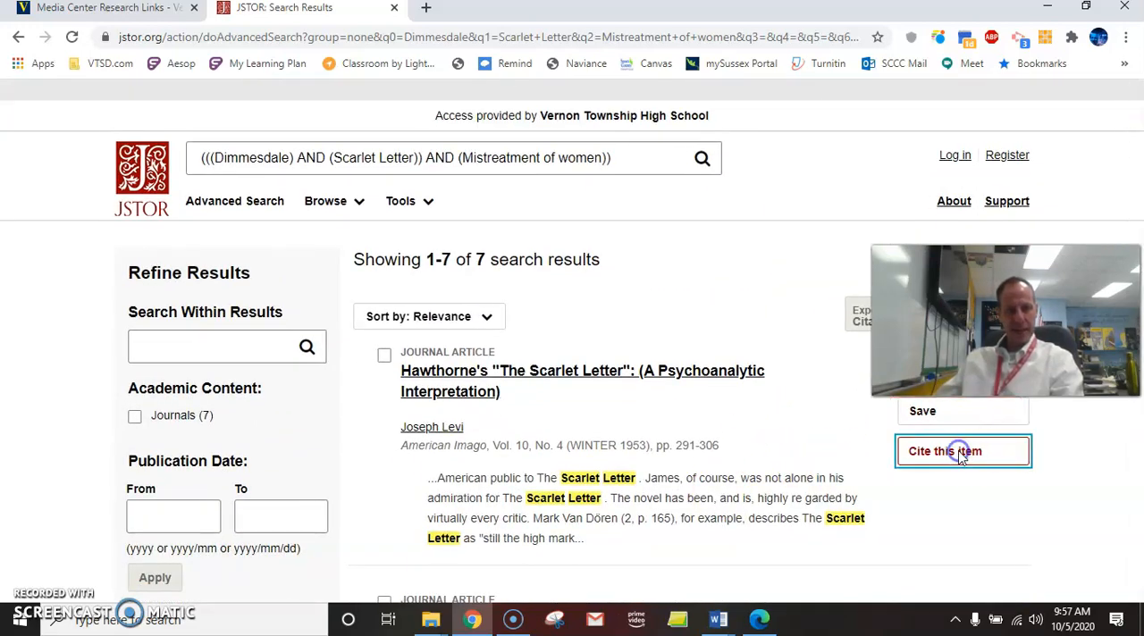
pyautogui.click(944, 450)
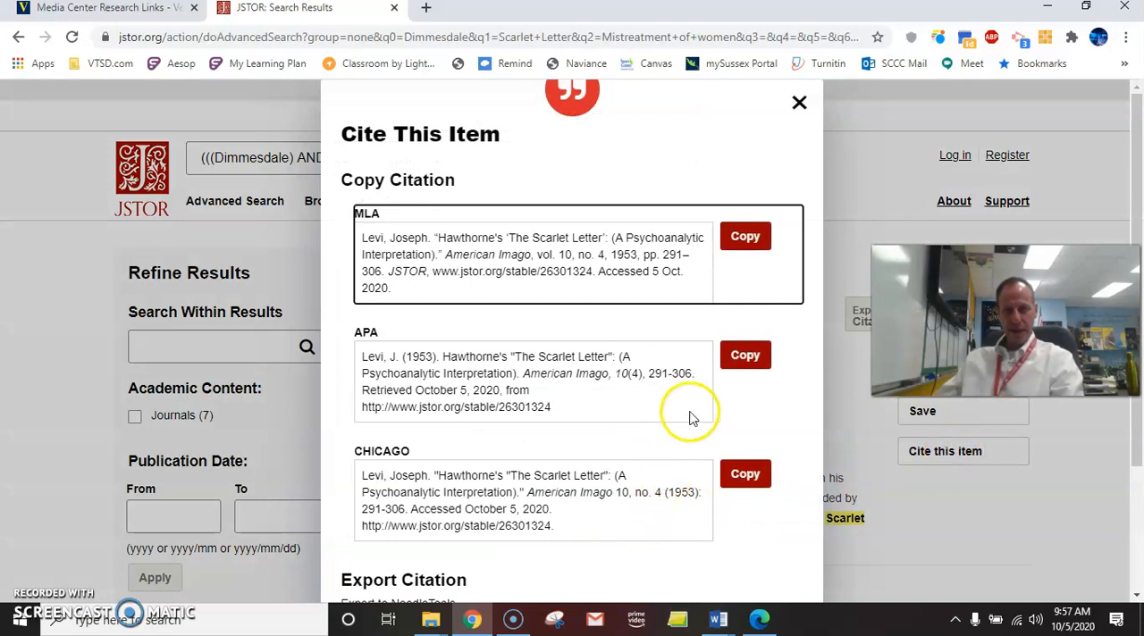
pyautogui.moveTo(741, 210)
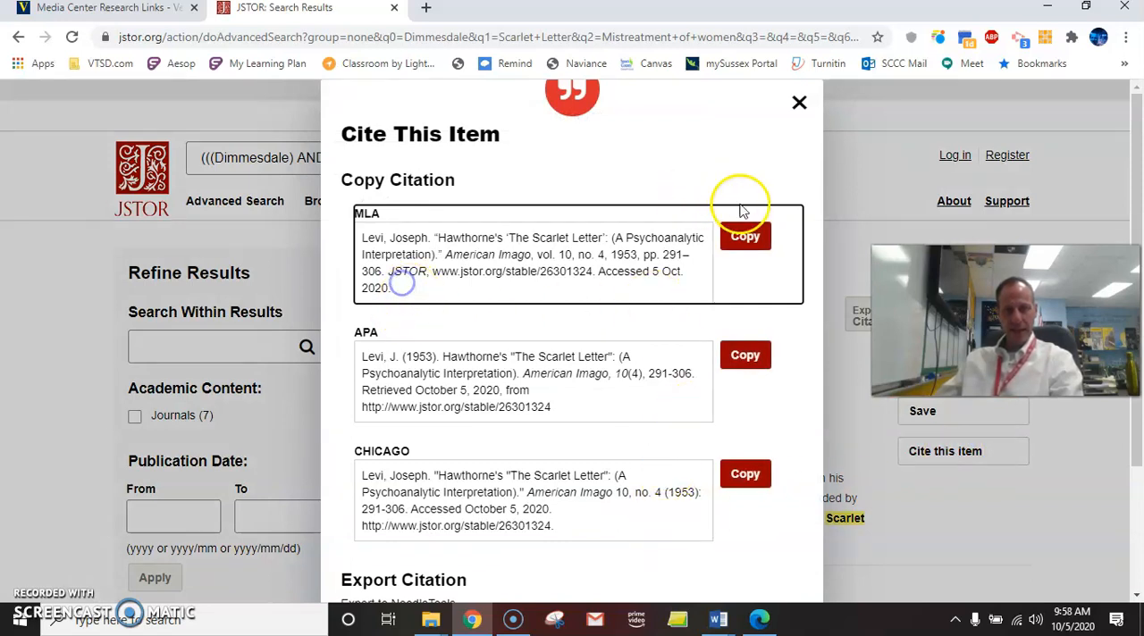
pyautogui.click(744, 235)
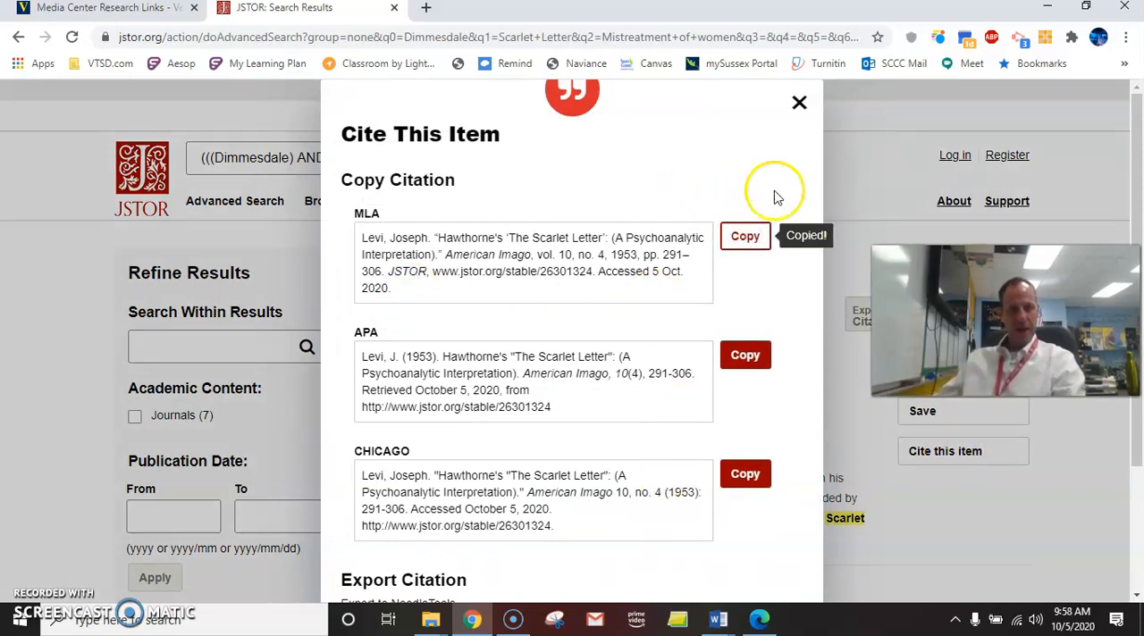
pyautogui.rightClick(799, 102)
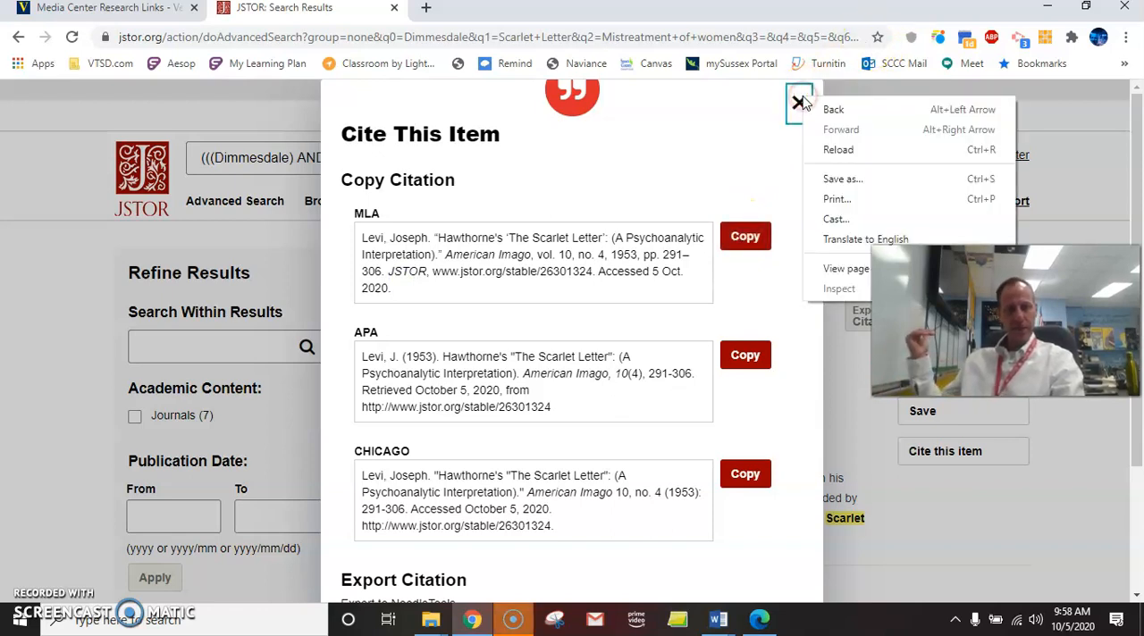
pyautogui.click(798, 103)
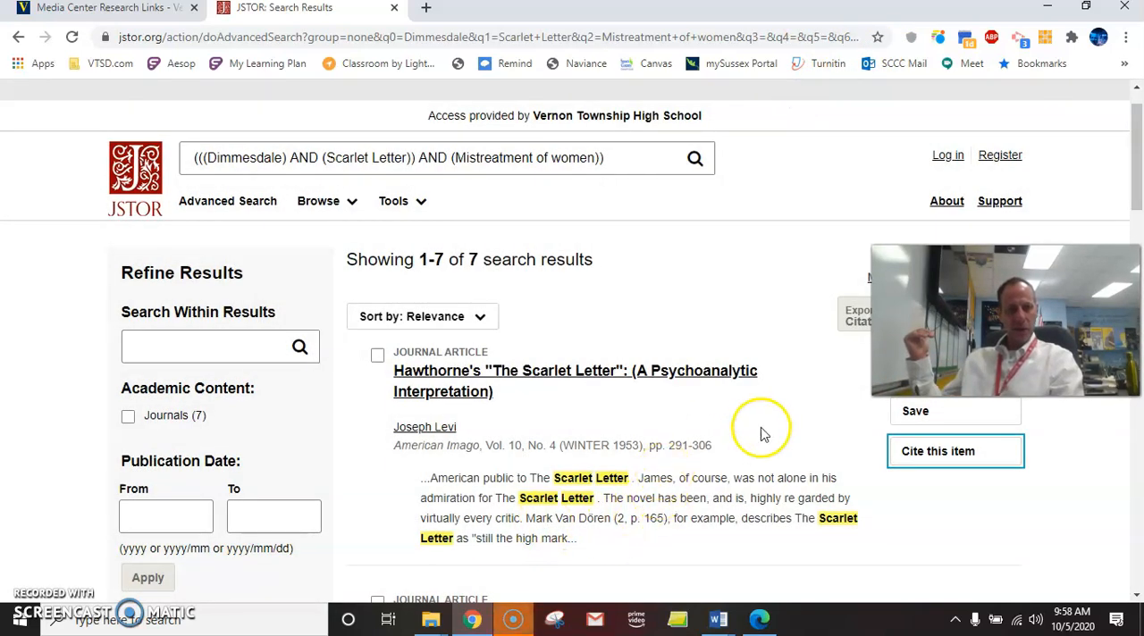
pyautogui.scroll(-3)
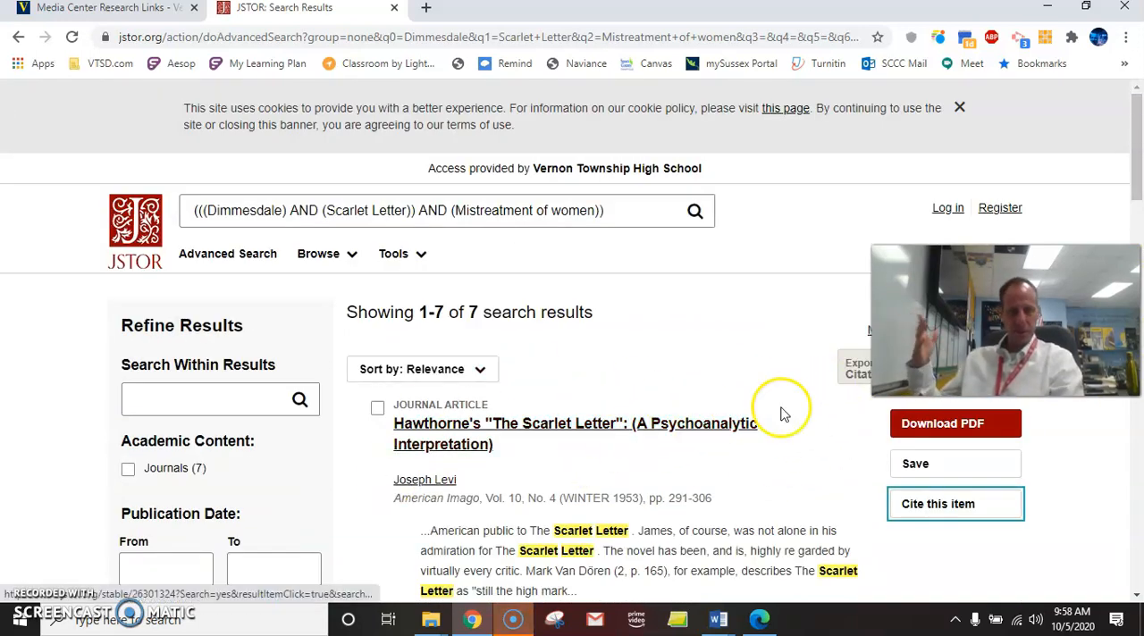
pyautogui.moveTo(955, 424)
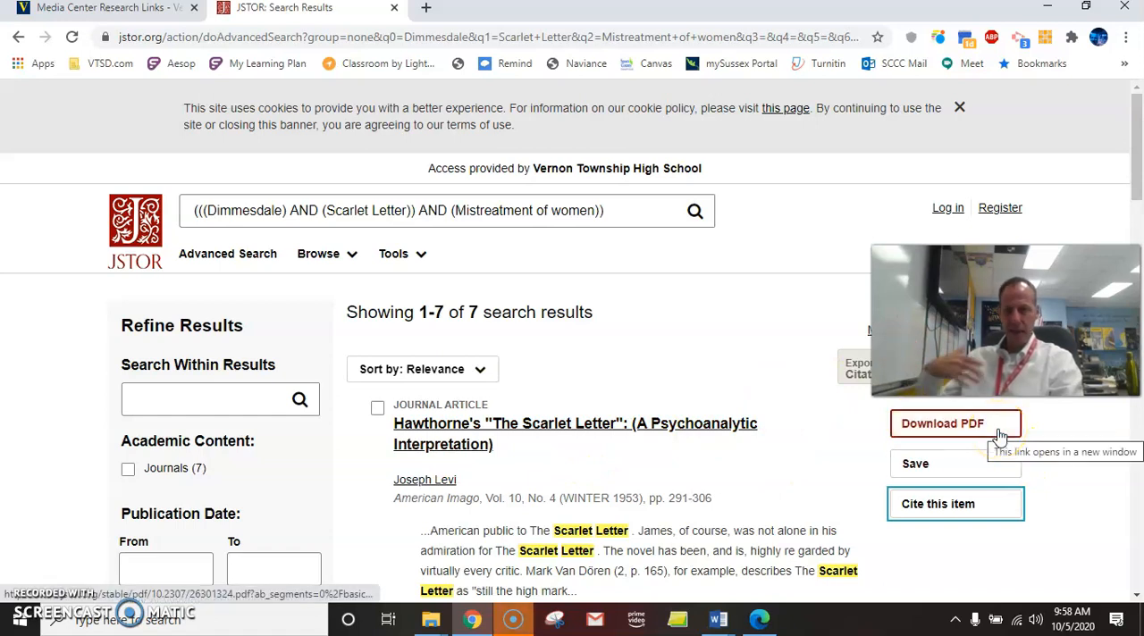